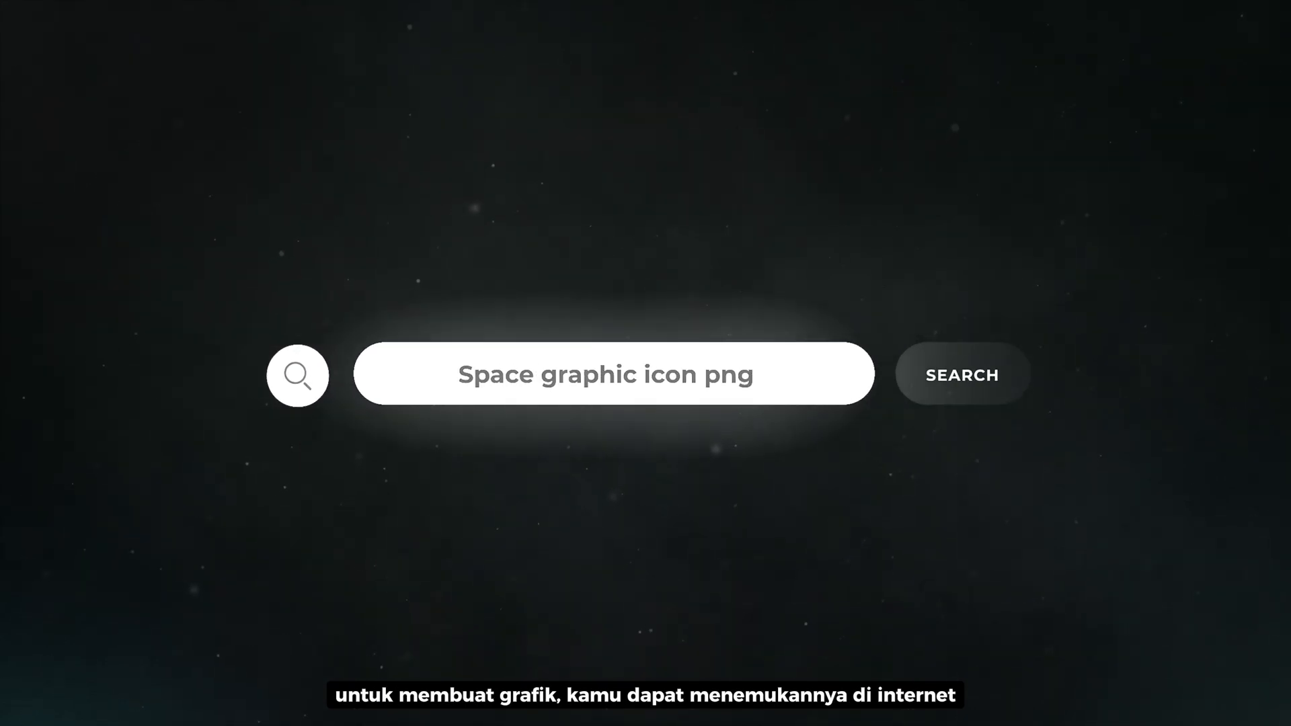
Step: Submit the Google search for 'motion array' to show its results page
left_click(962, 376)
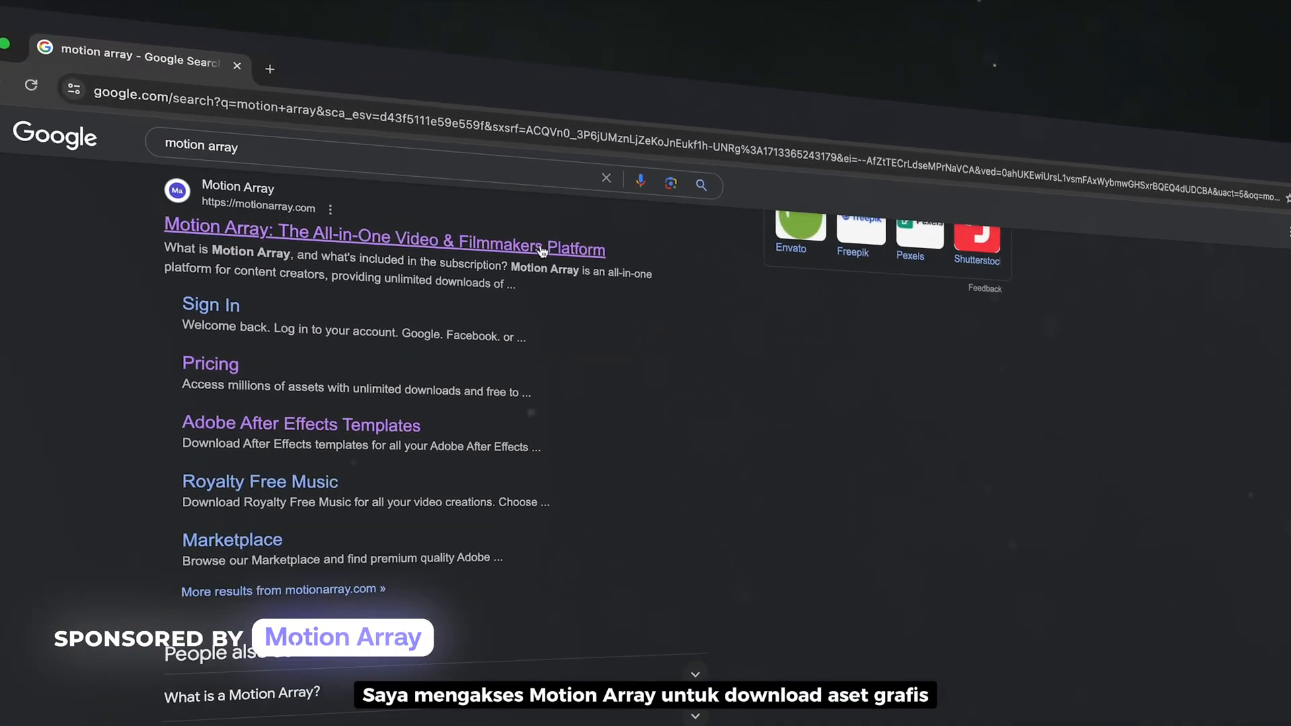
Step: On motionarray.com, search the Graphics category for 'space', then move to Video Templates
left_click(383, 239)
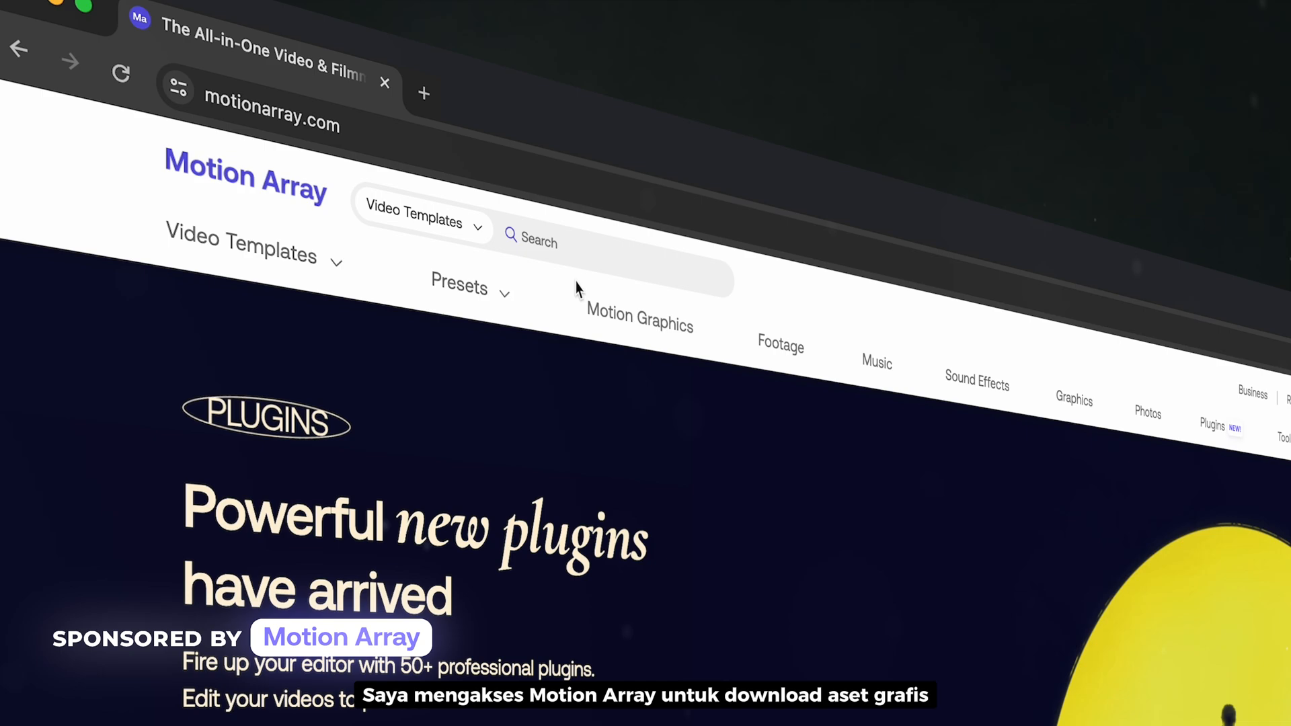
type("space")
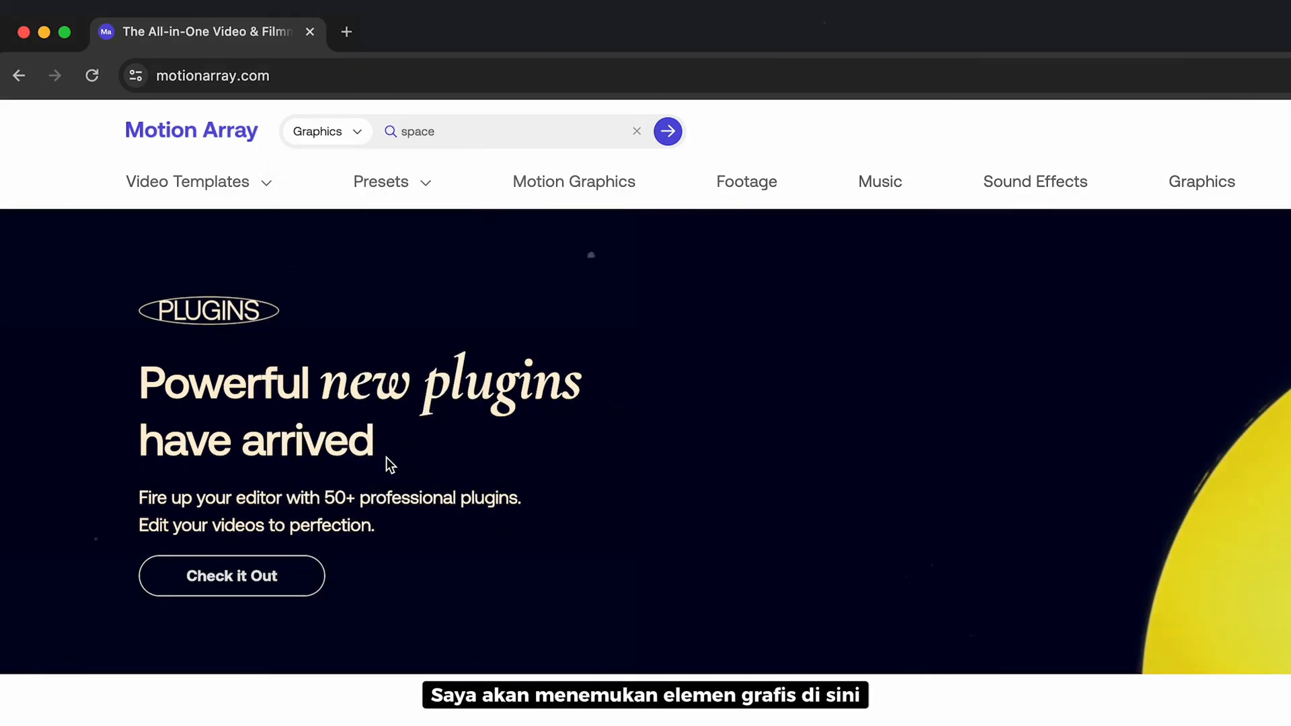
left_click(667, 131)
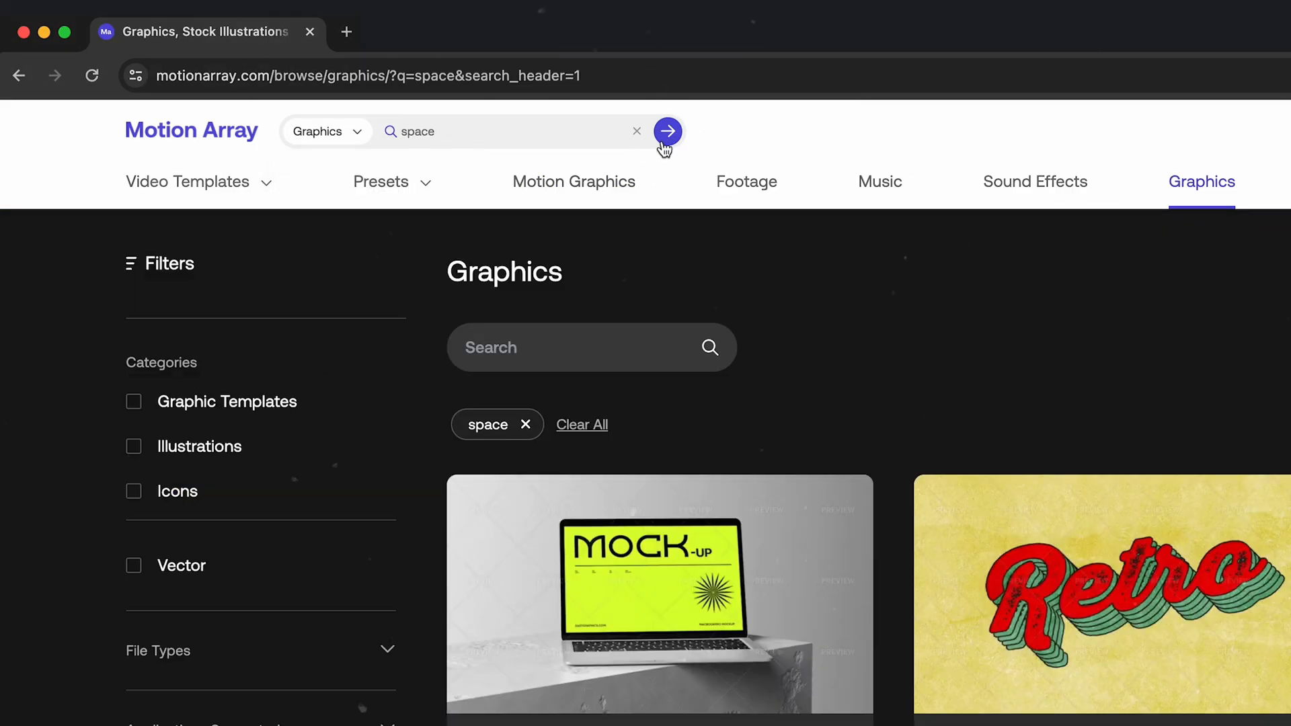
left_click(129, 491)
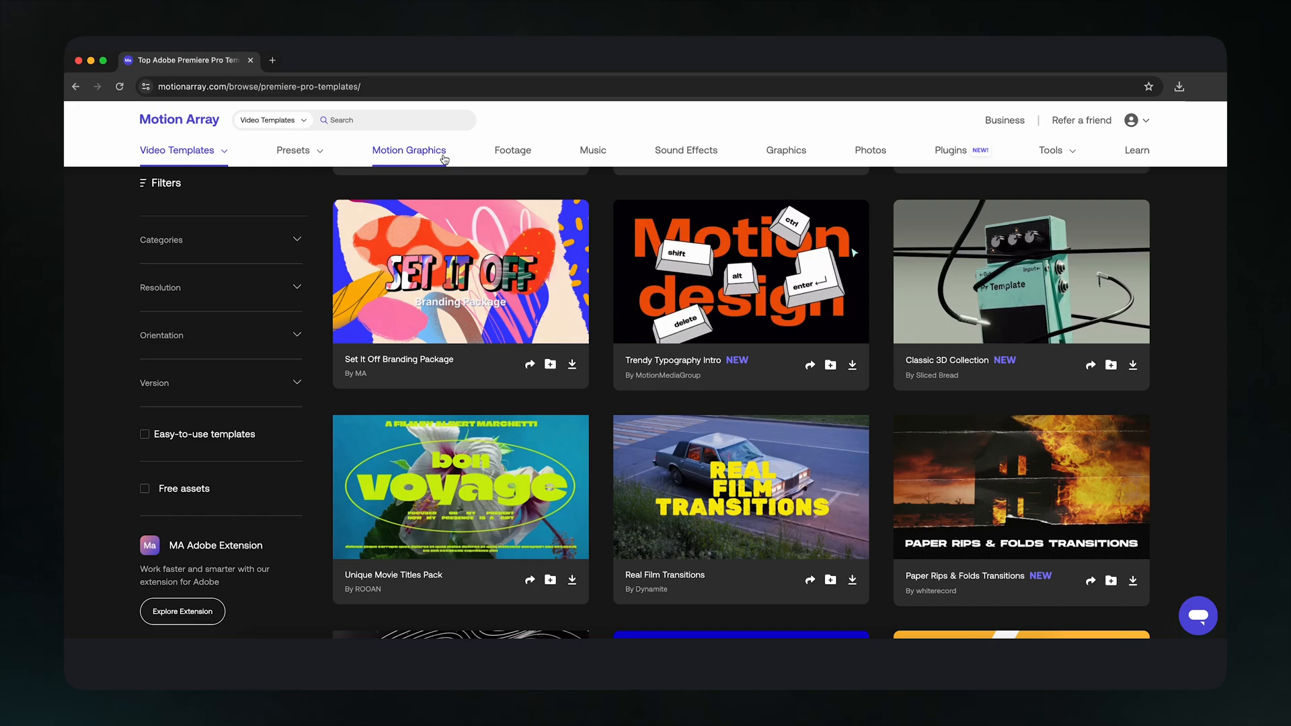
Step: Browse the Motion Graphics catalogue, then return to the Motion Array home page
left_click(409, 150)
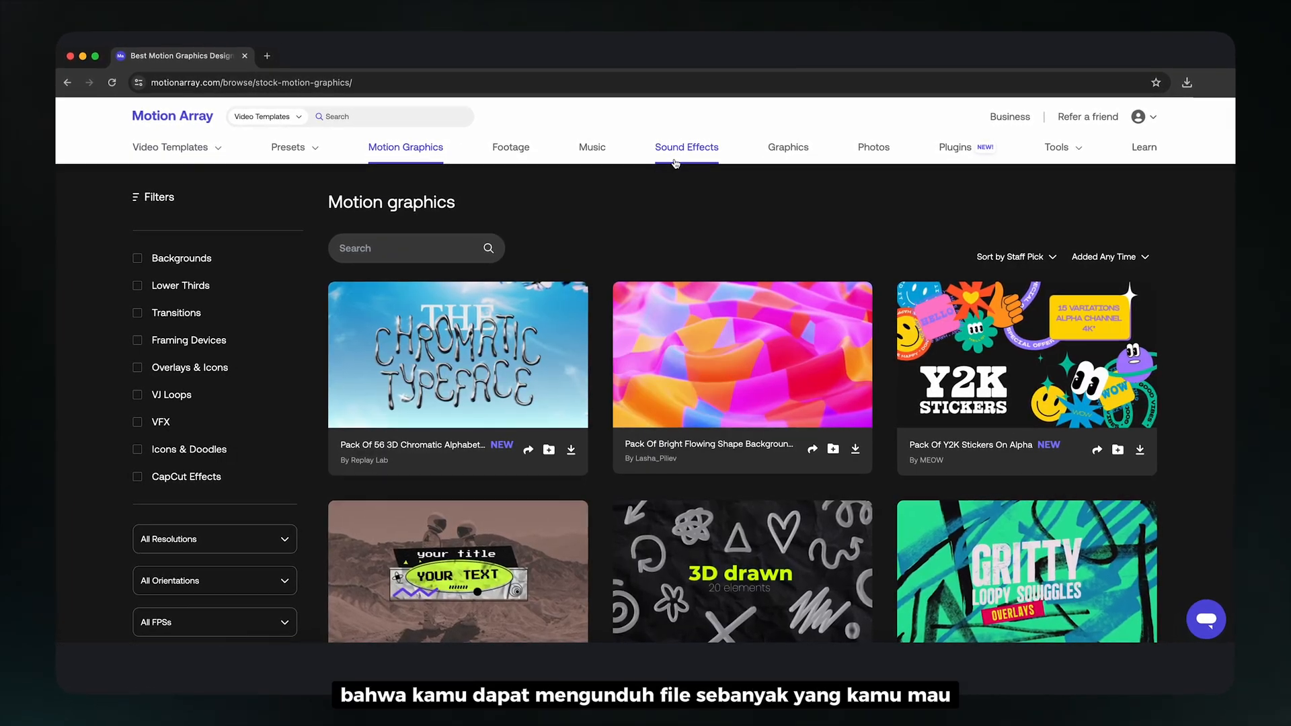
left_click(686, 147)
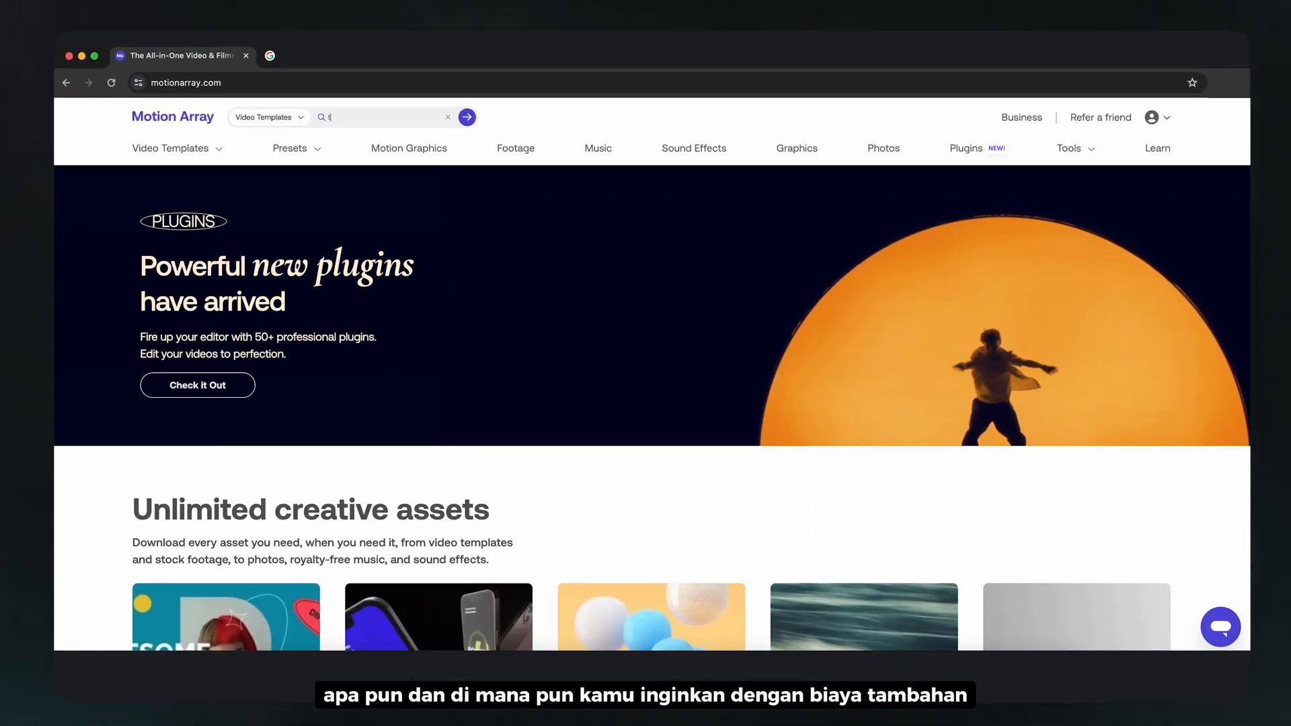
Step: Search templates for 'text effect' filtered to Typography & Titles, then move to the Plugins page
type("text effect")
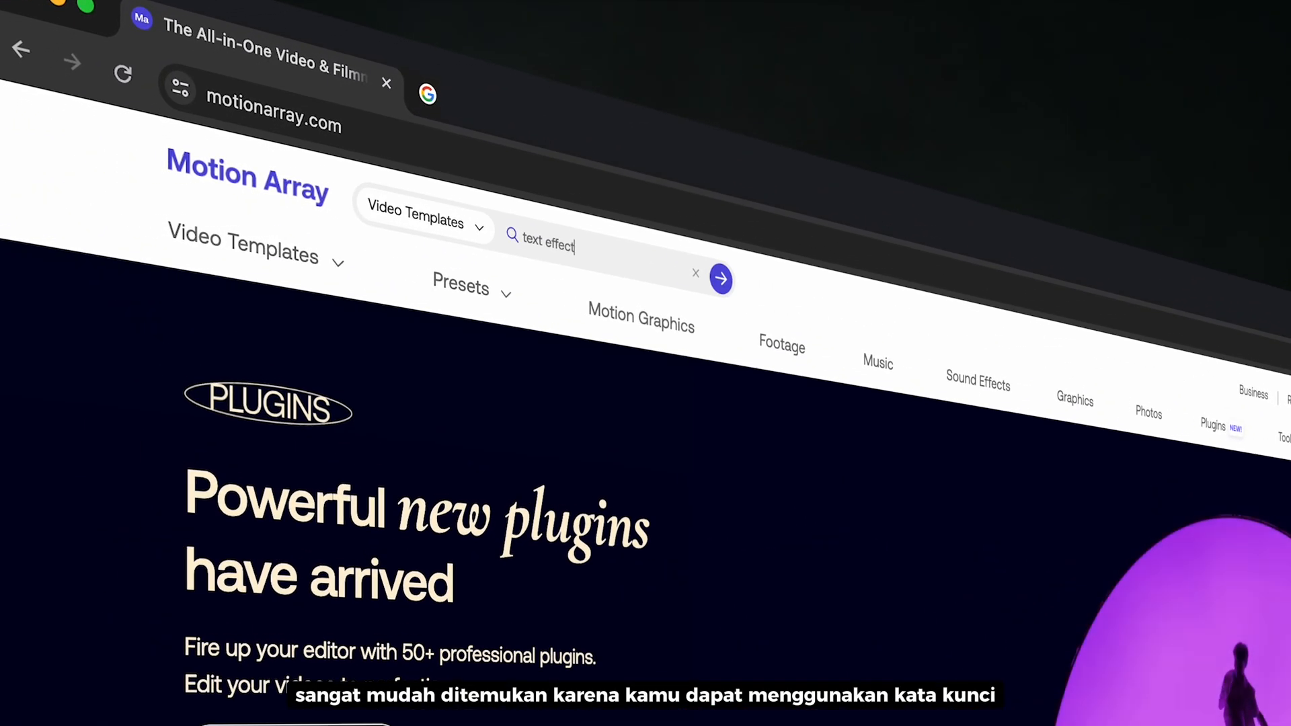
left_click(719, 280)
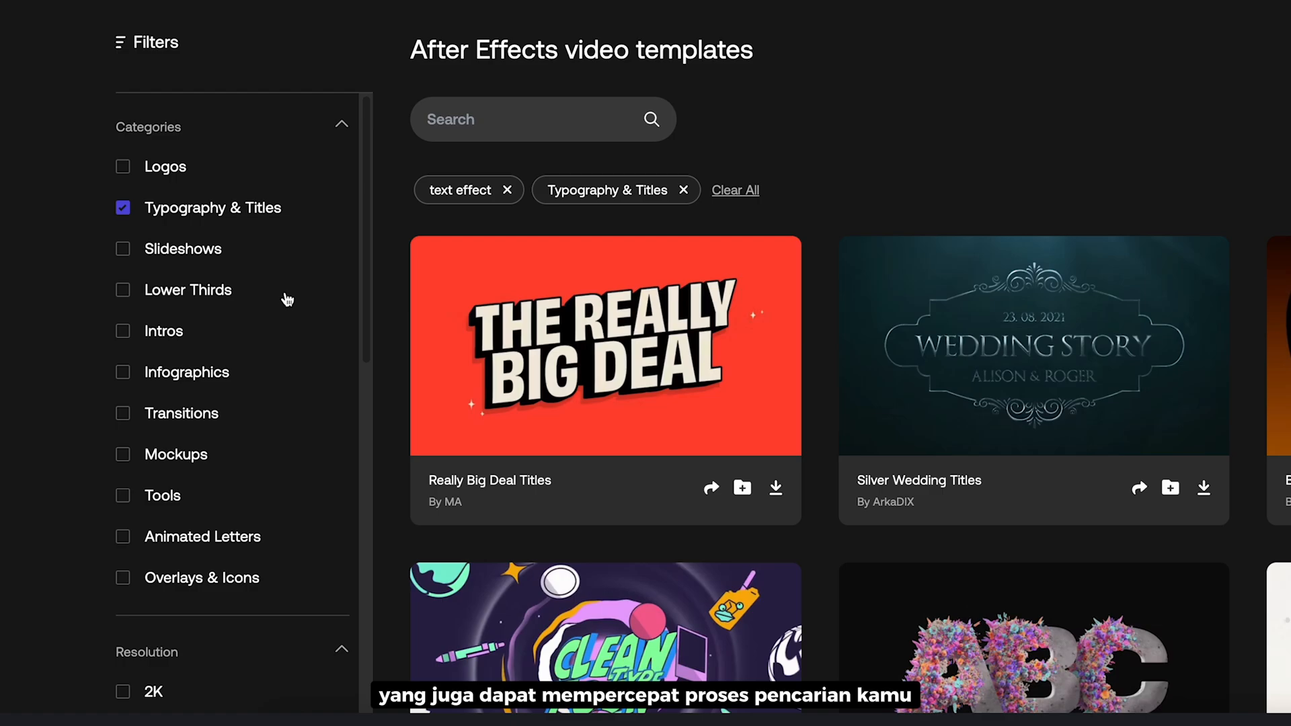
scroll("down", 3)
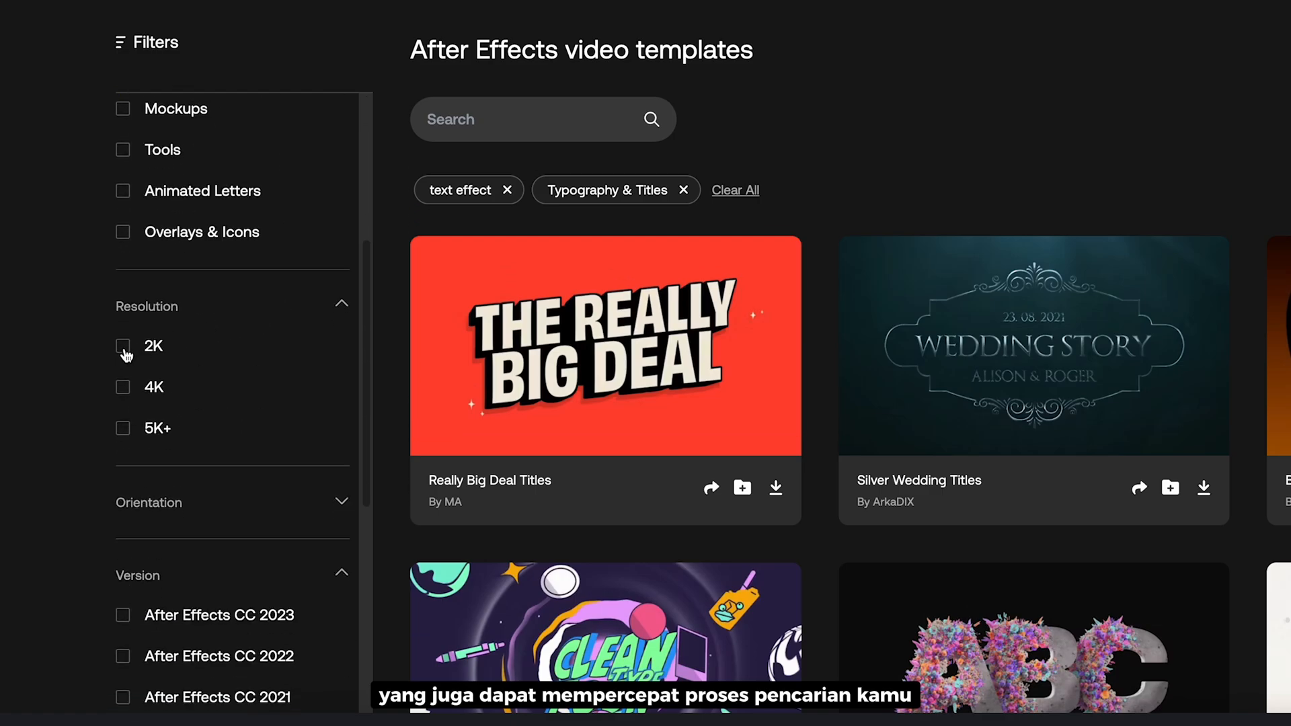
left_click(122, 388)
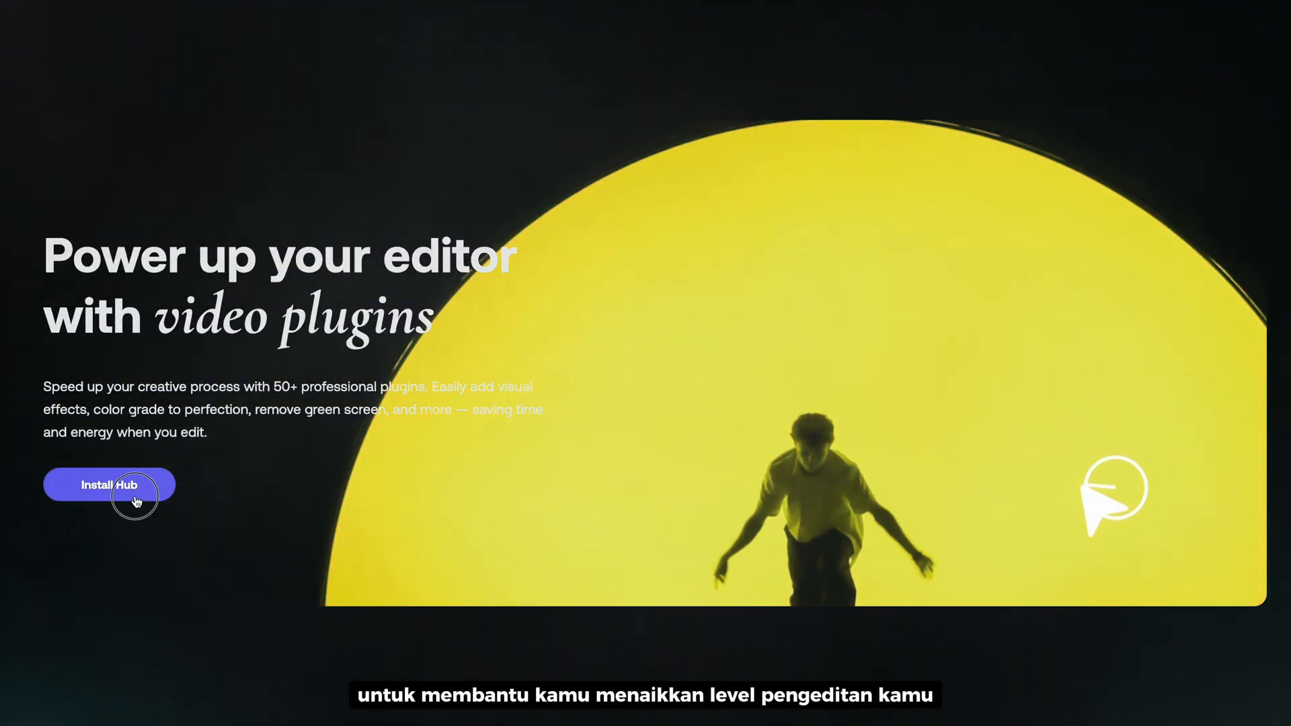
Step: Browse the Install Hub plugin grid of glow, distortion and grain effects
left_click(109, 484)
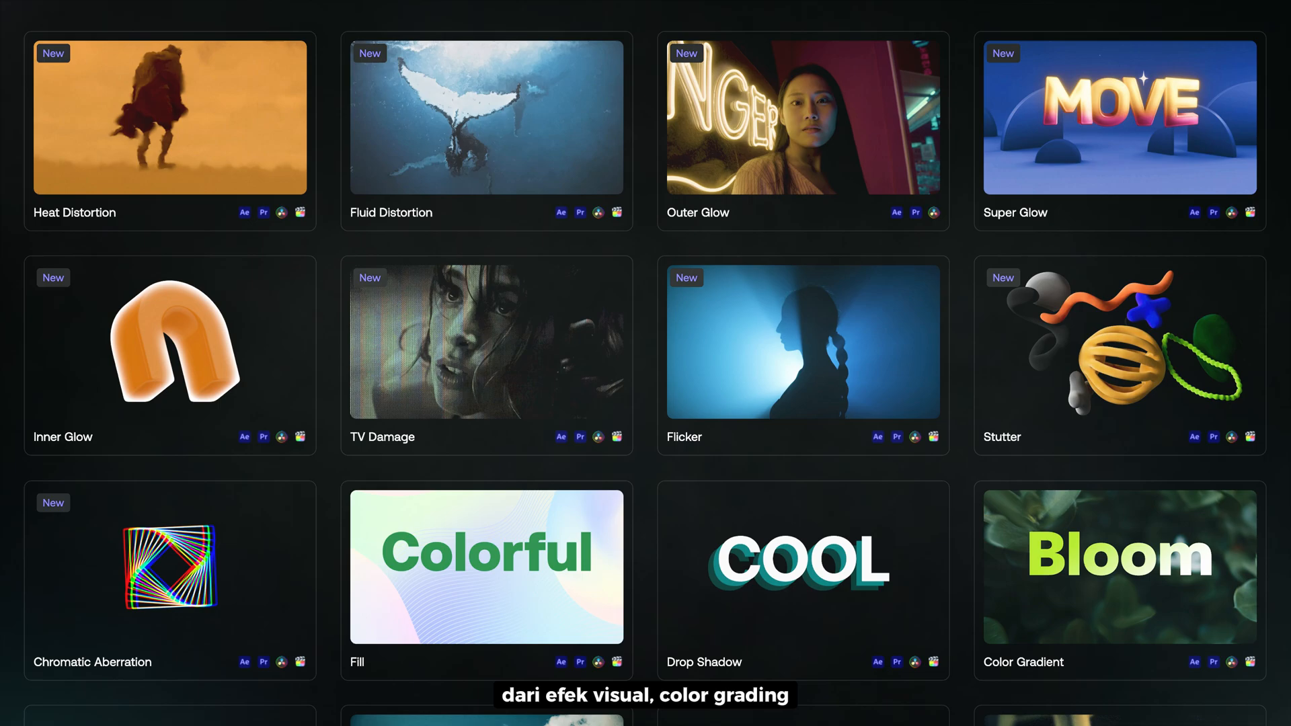
scroll("down", 3)
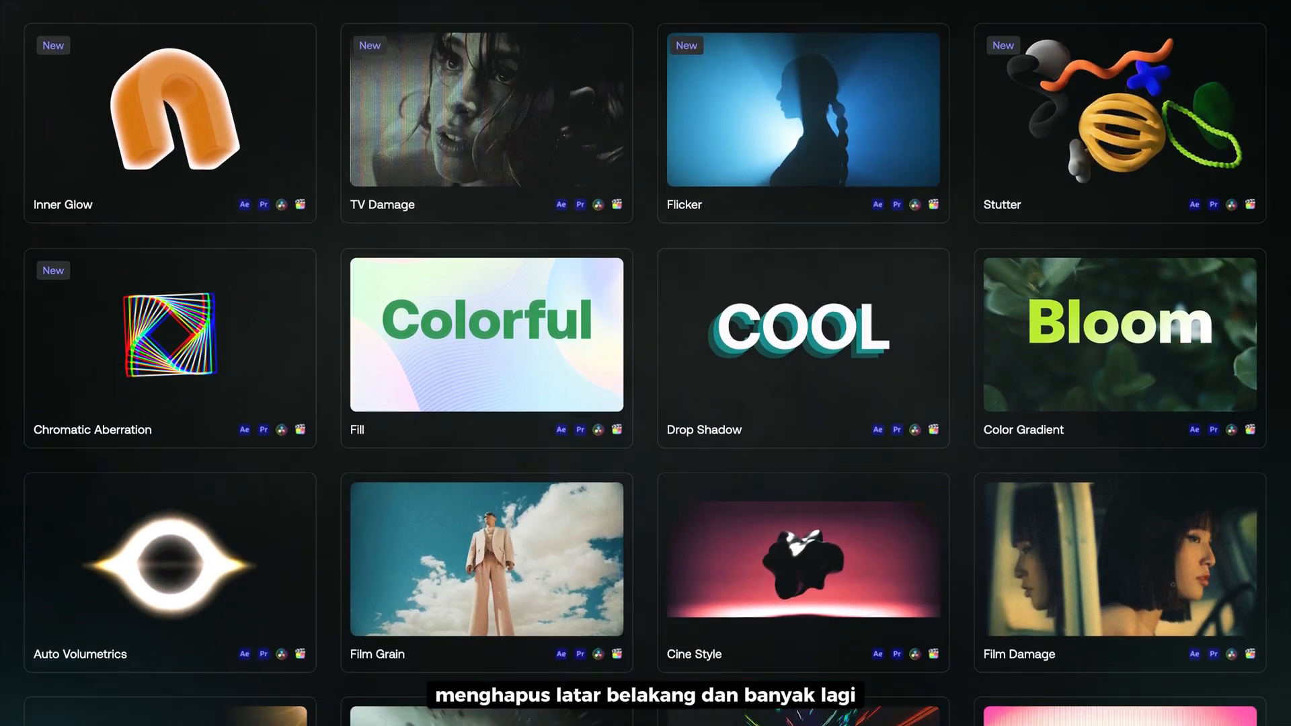
scroll("down", 3)
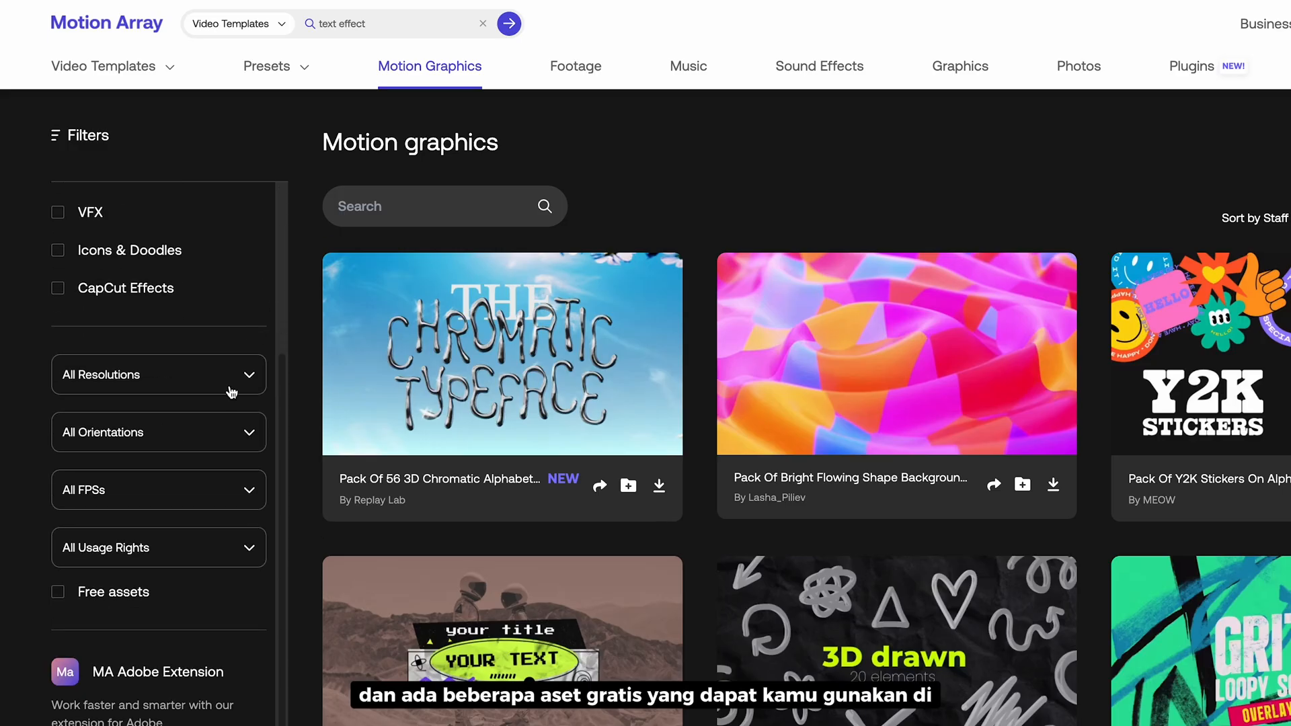
Step: Filter the motion graphics catalogue to Free assets and look through the results
left_click(58, 592)
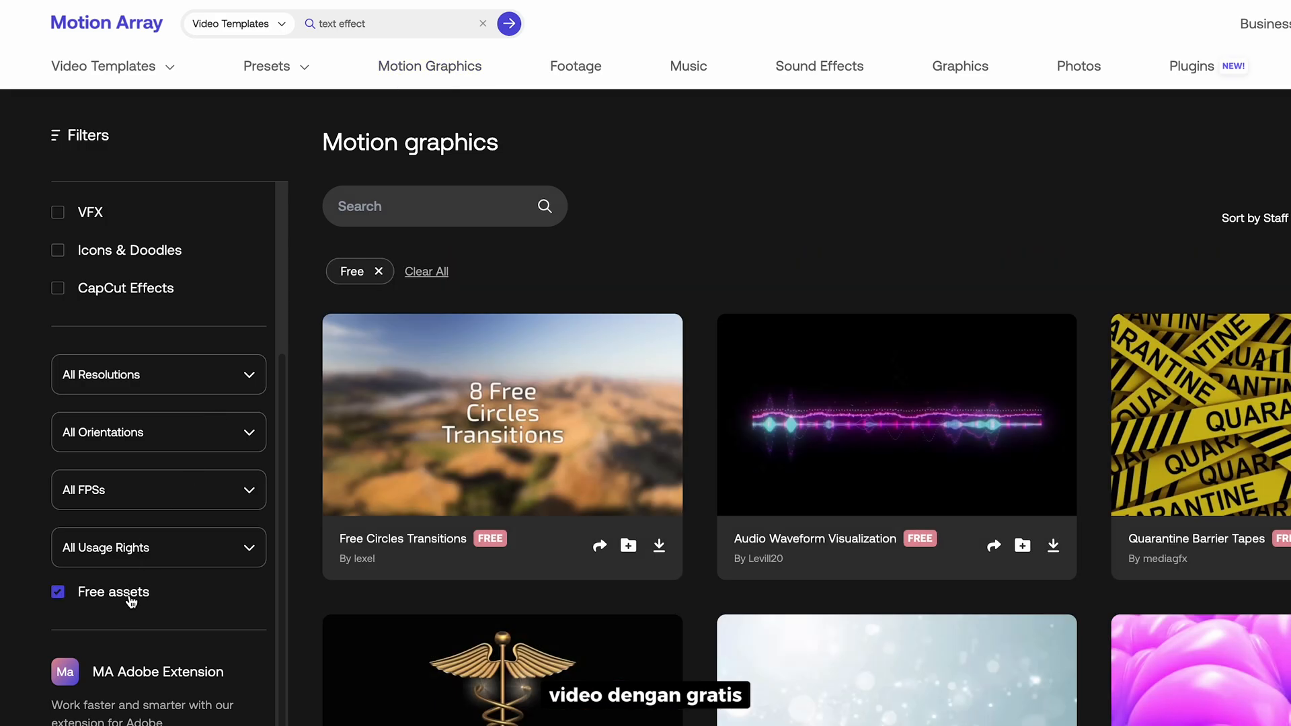
scroll("down", 3)
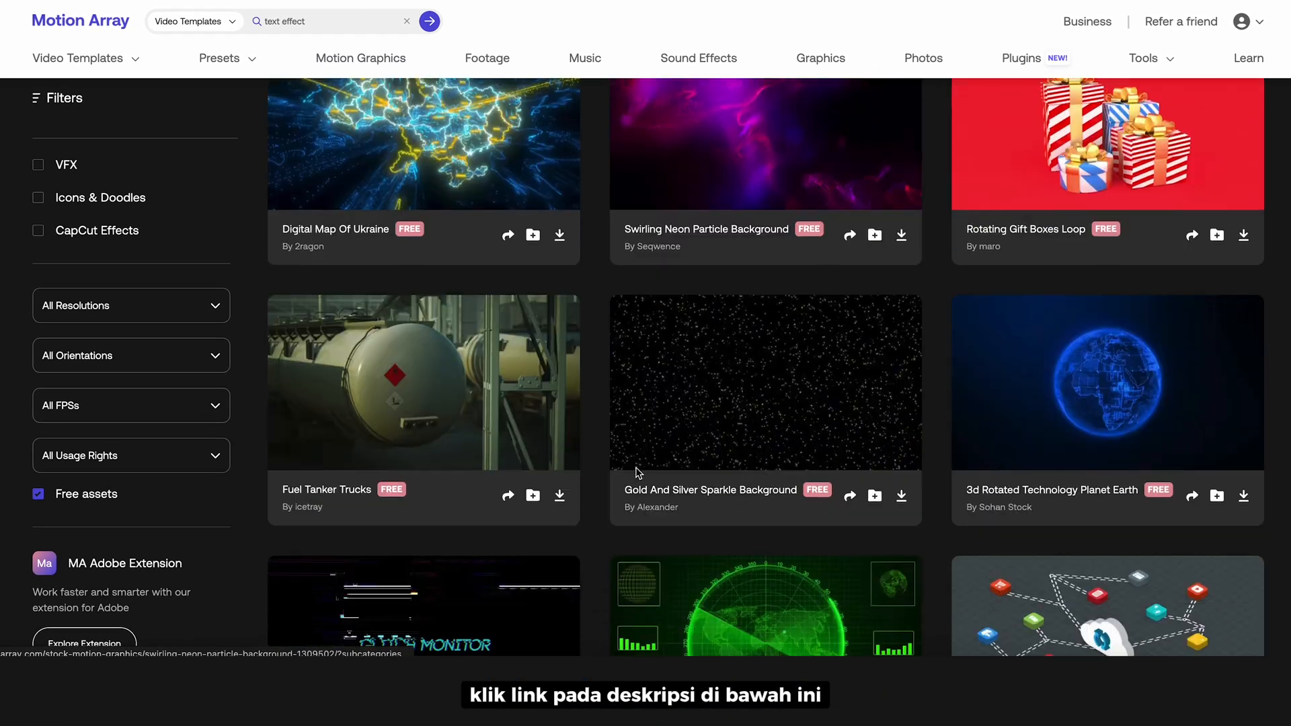
scroll("down", 3)
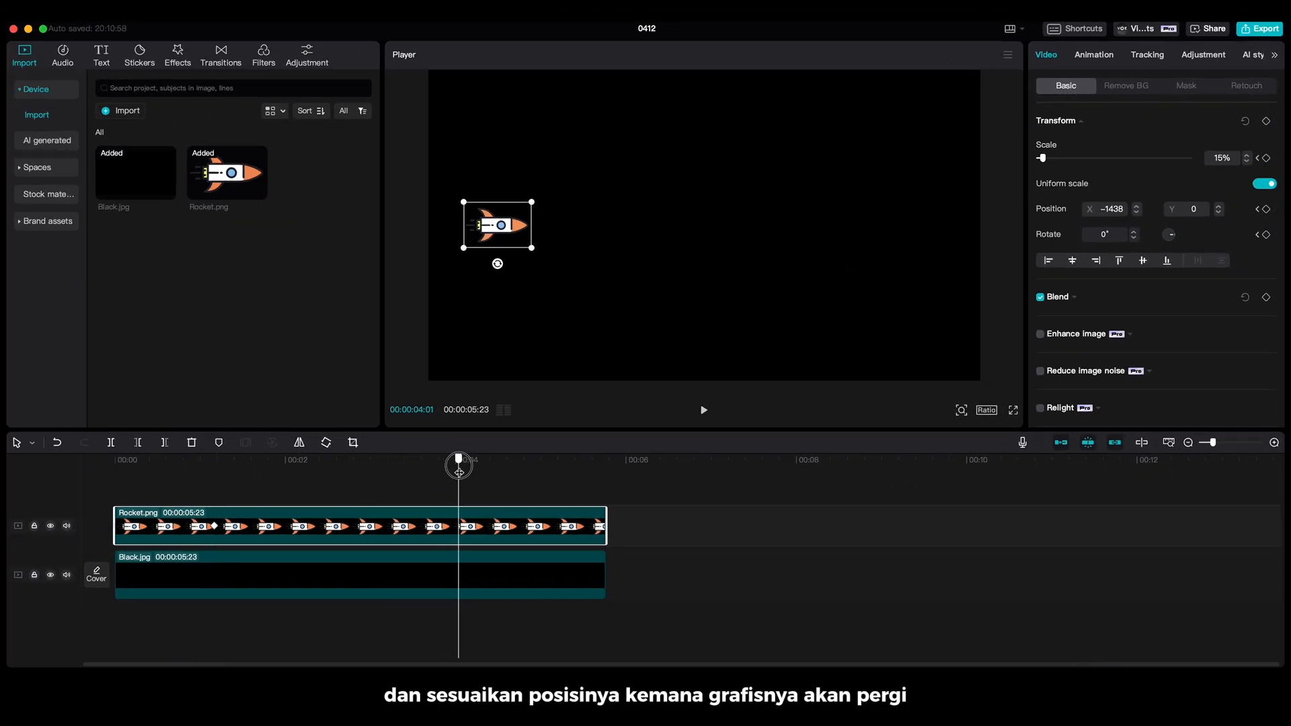
Step: Keyframe the rocket's position by moving it in the Player and reveal its keyframe animation tracks
left_click_drag(497, 224, 635, 225)
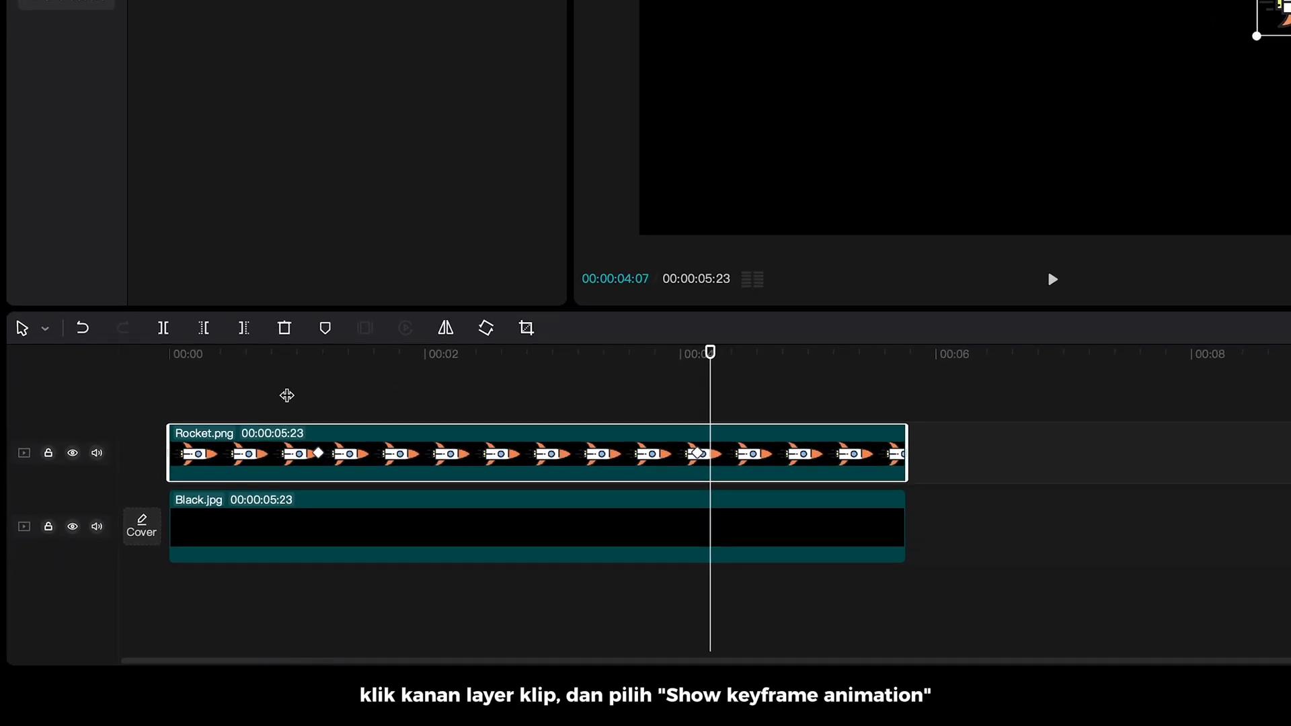
right_click(536, 454)
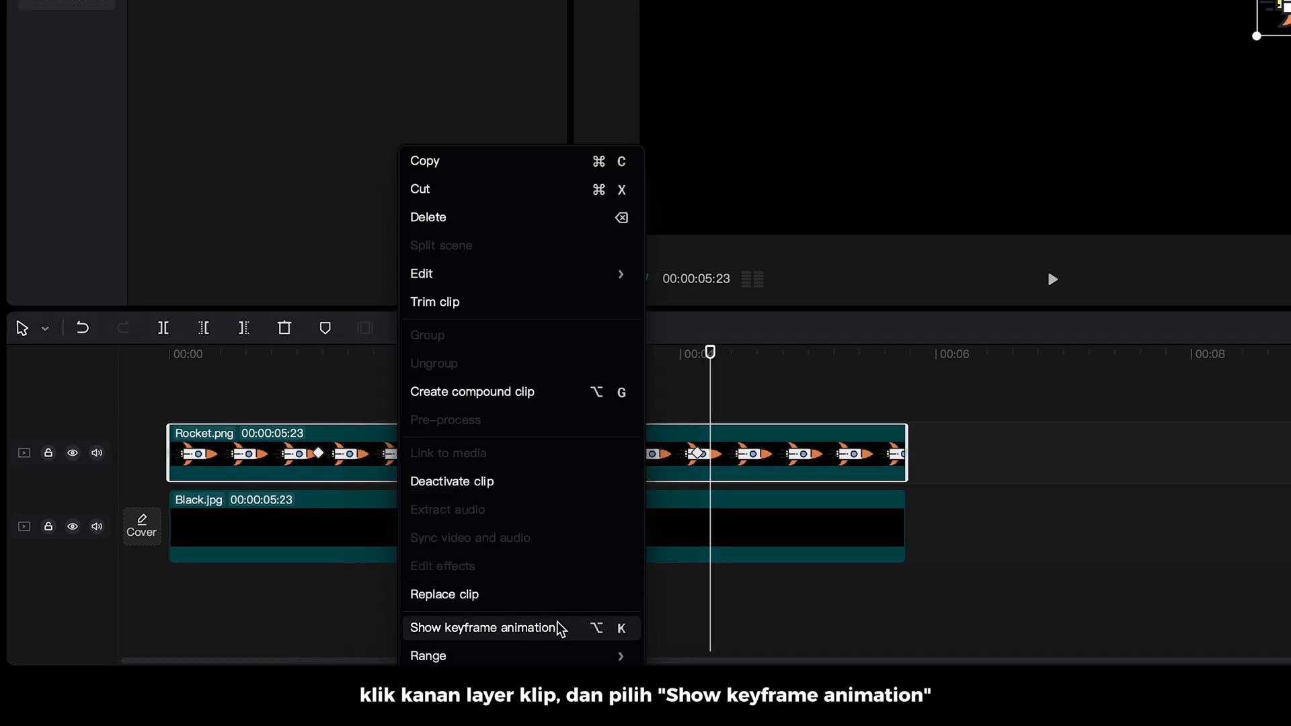
left_click(484, 628)
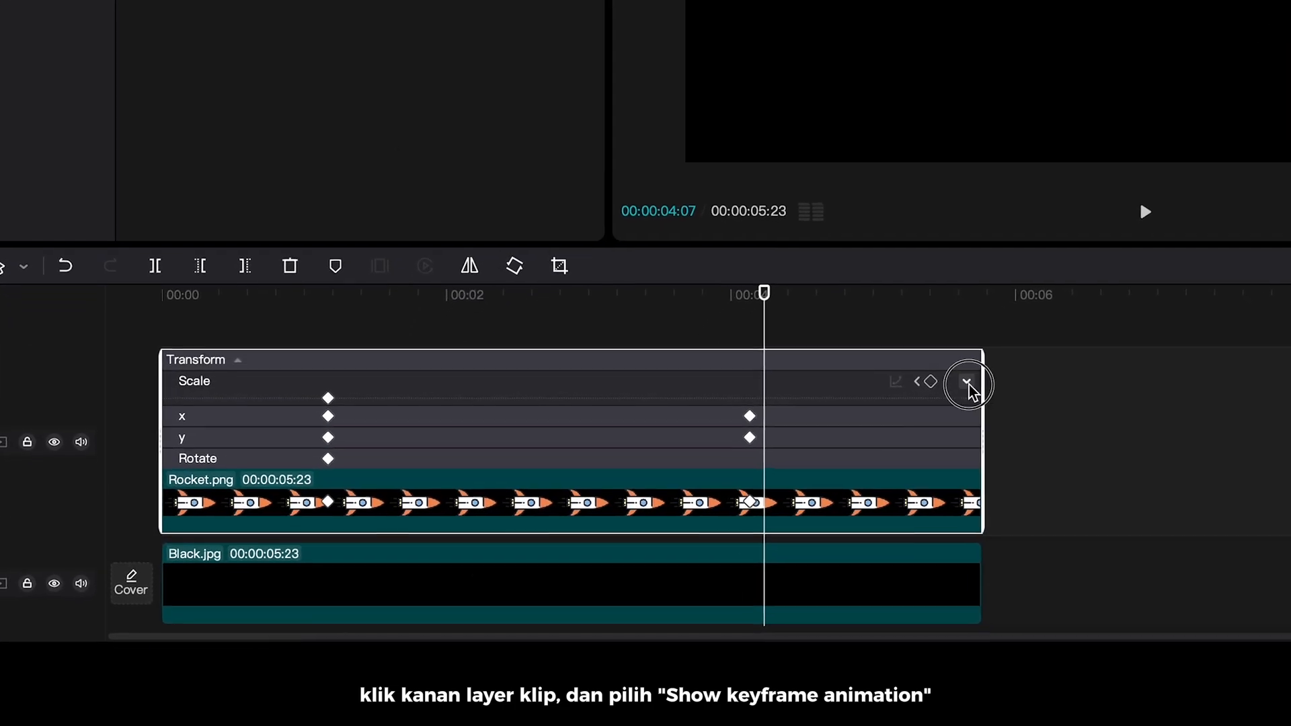
left_click(968, 381)
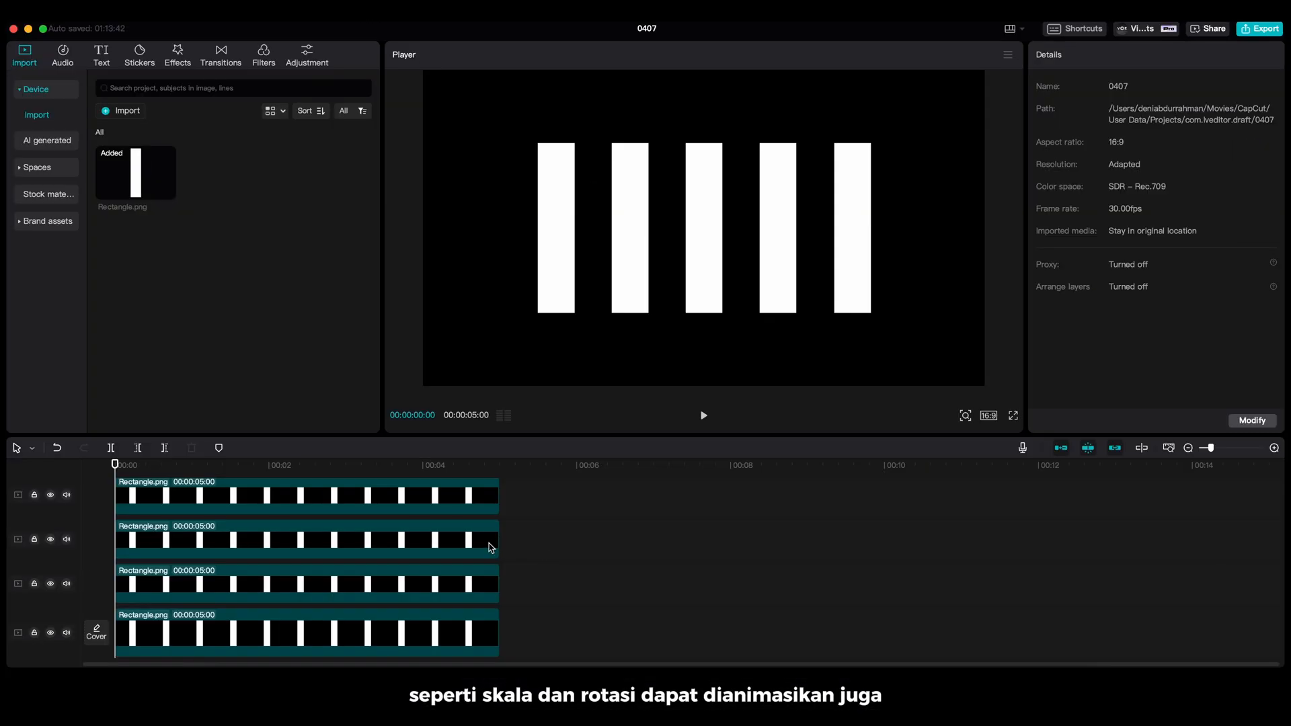
Step: Give a Rectangle bar clip a Horizontal mask rotated 180° with a Position keyframe
left_click(305, 540)
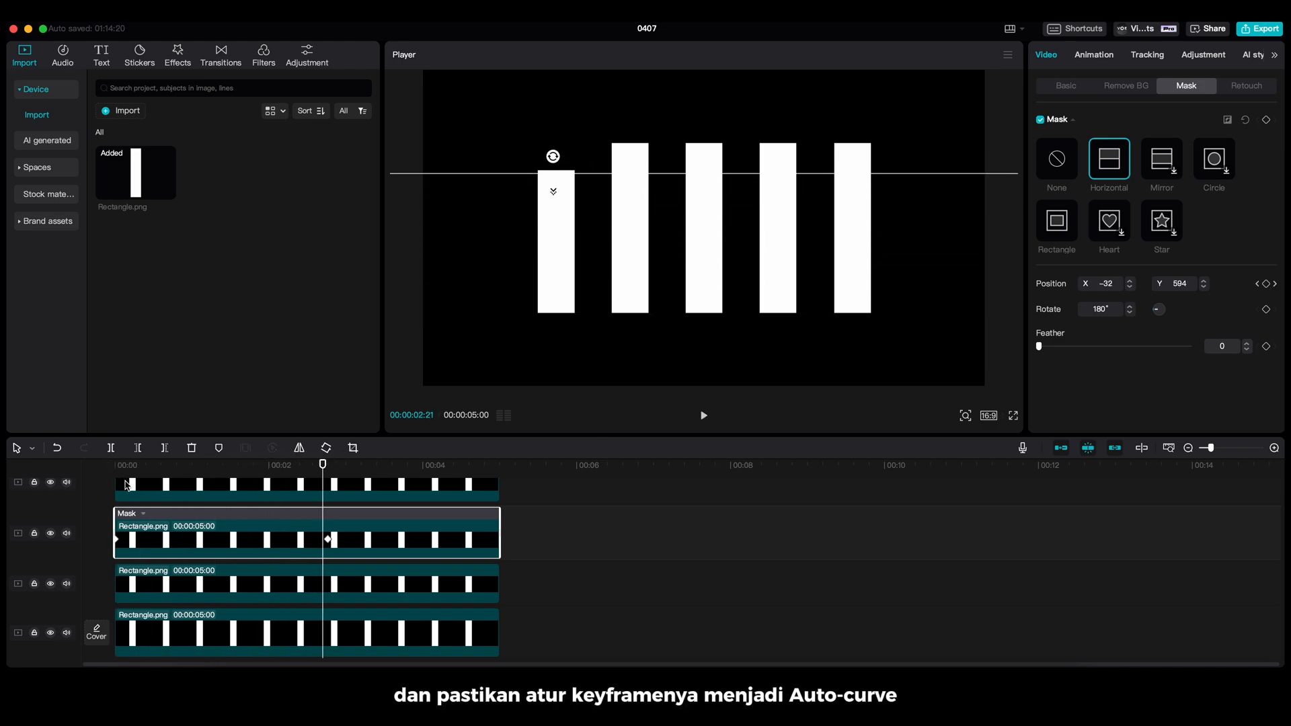
left_click(144, 514)
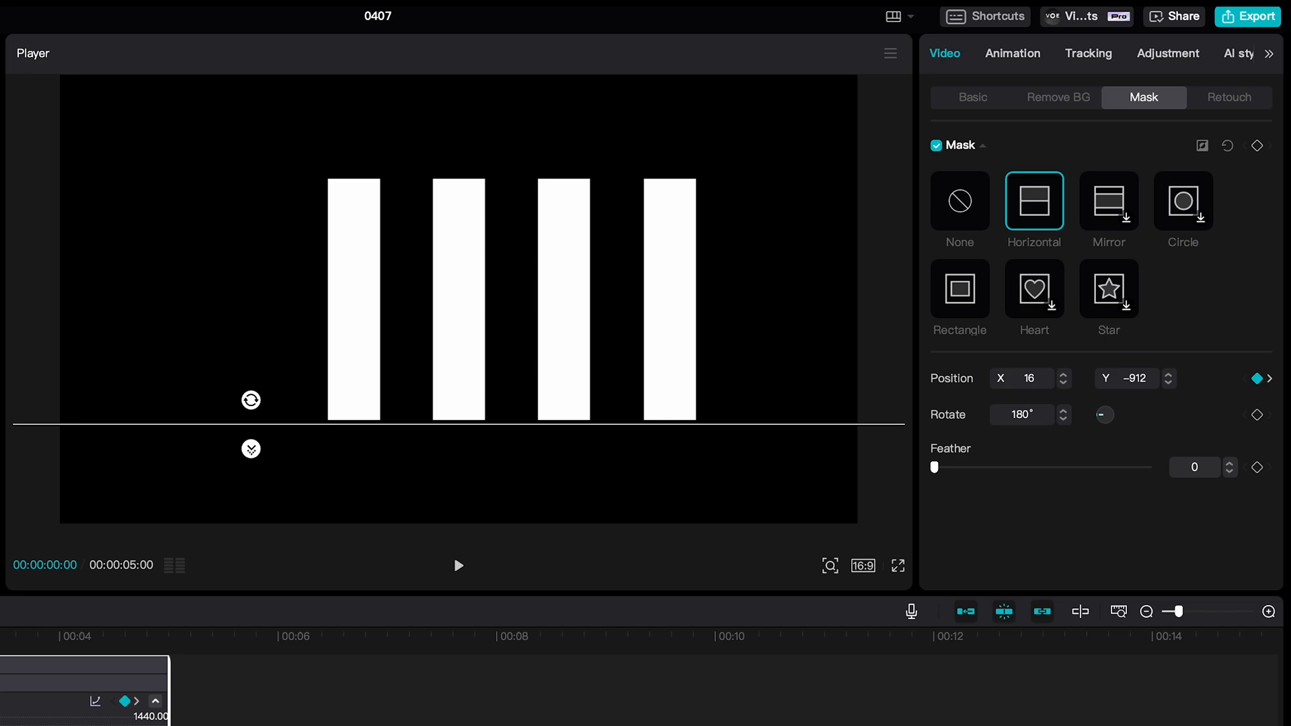
left_click(459, 566)
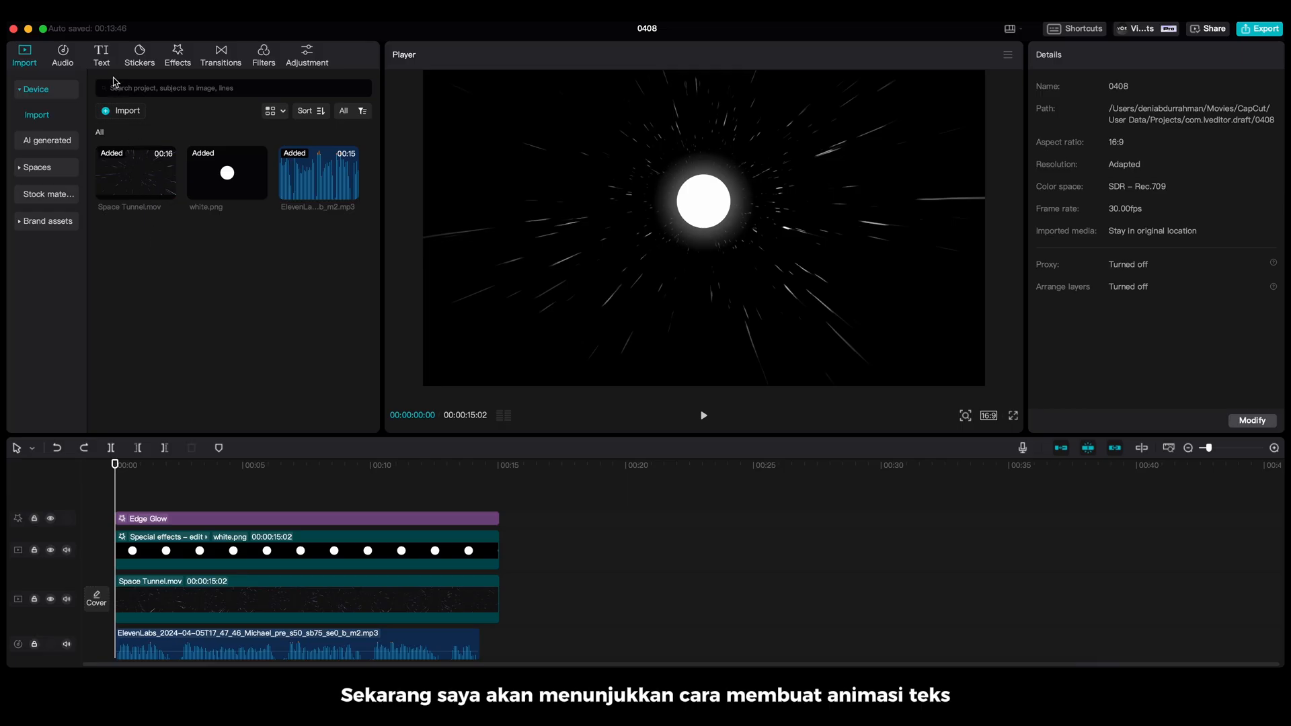
Step: Apply a Caption text template to the captions and set their font to Montserrat-Blk
left_click(100, 55)
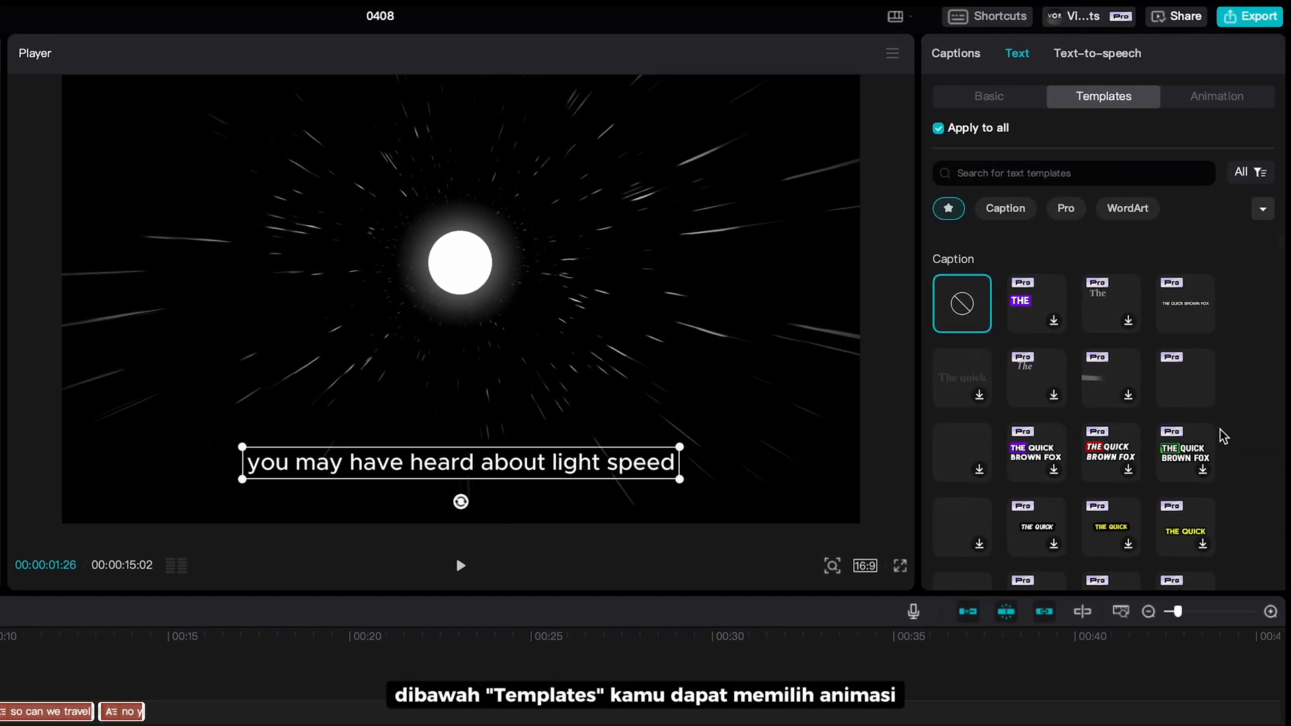
left_click(1003, 207)
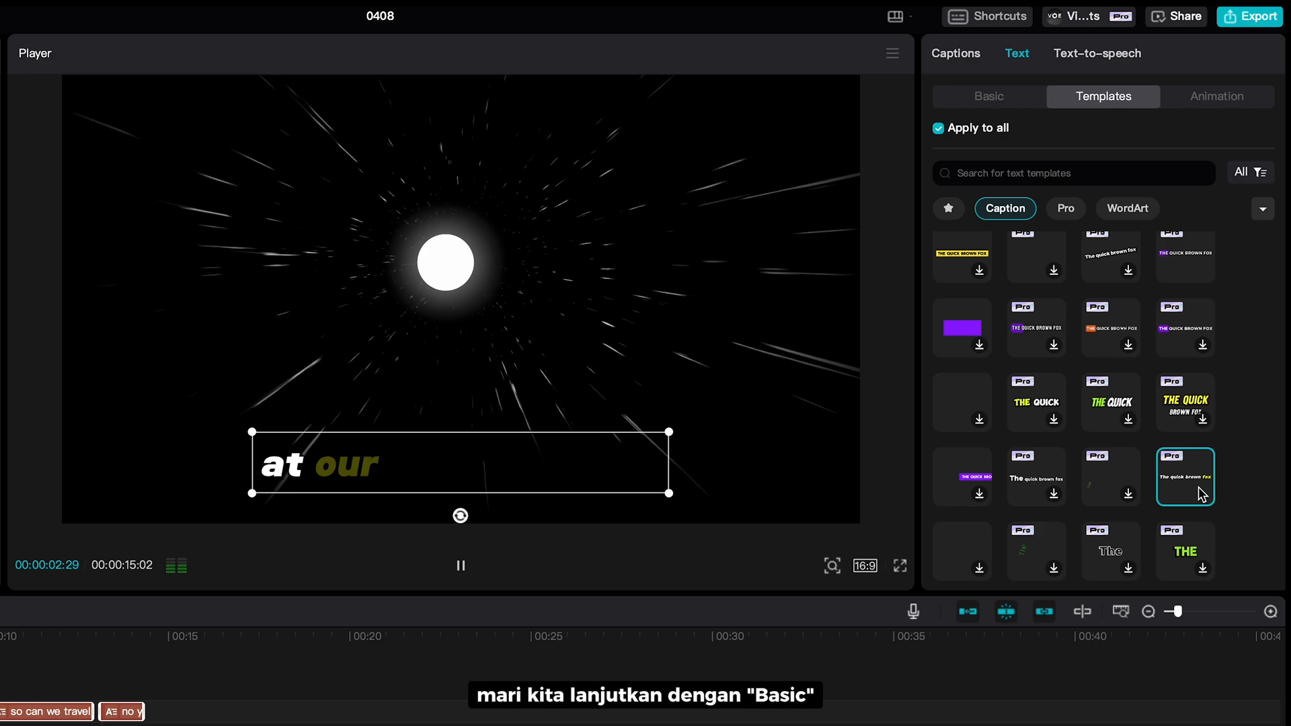
left_click(987, 97)
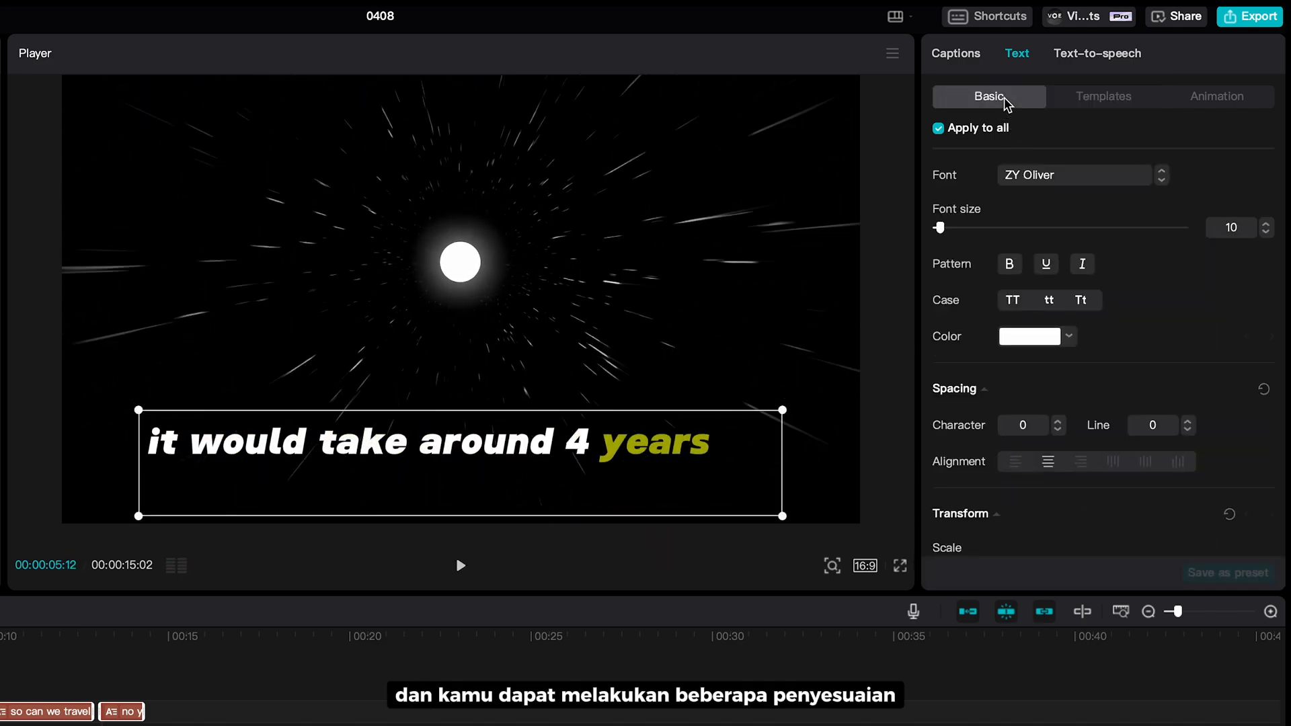
left_click(1074, 175)
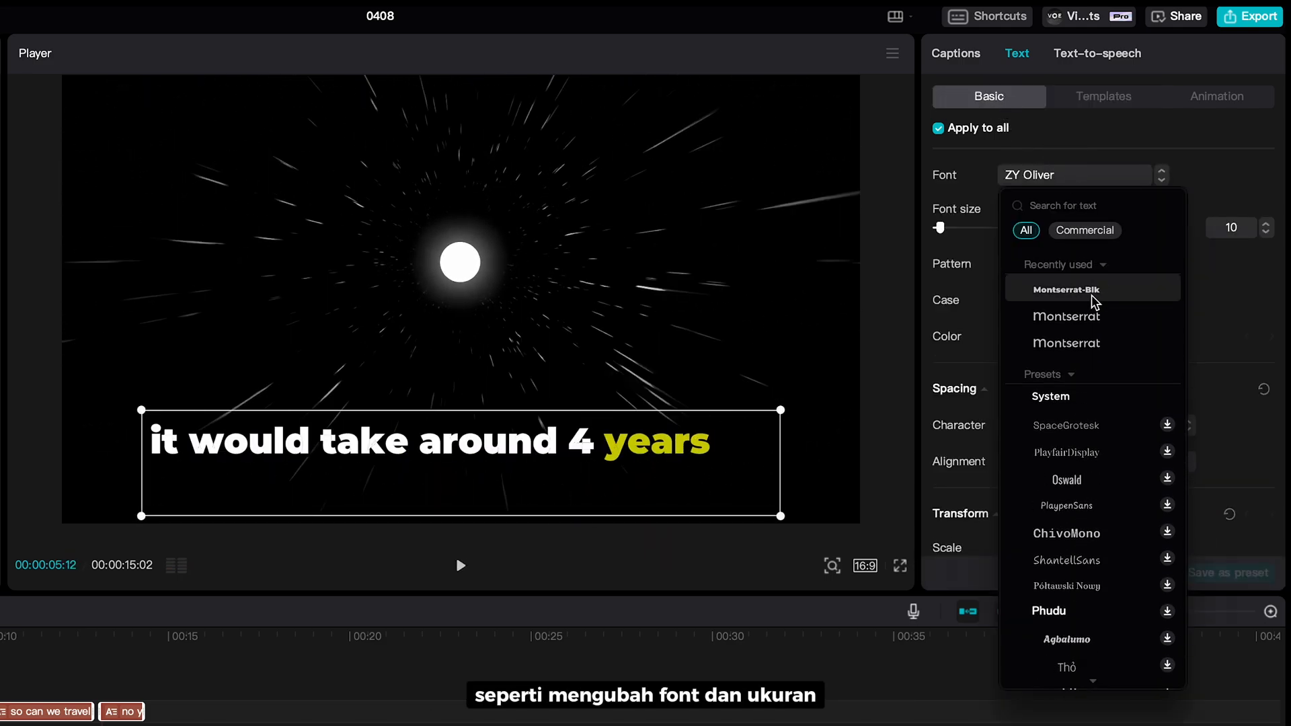
left_click(1067, 289)
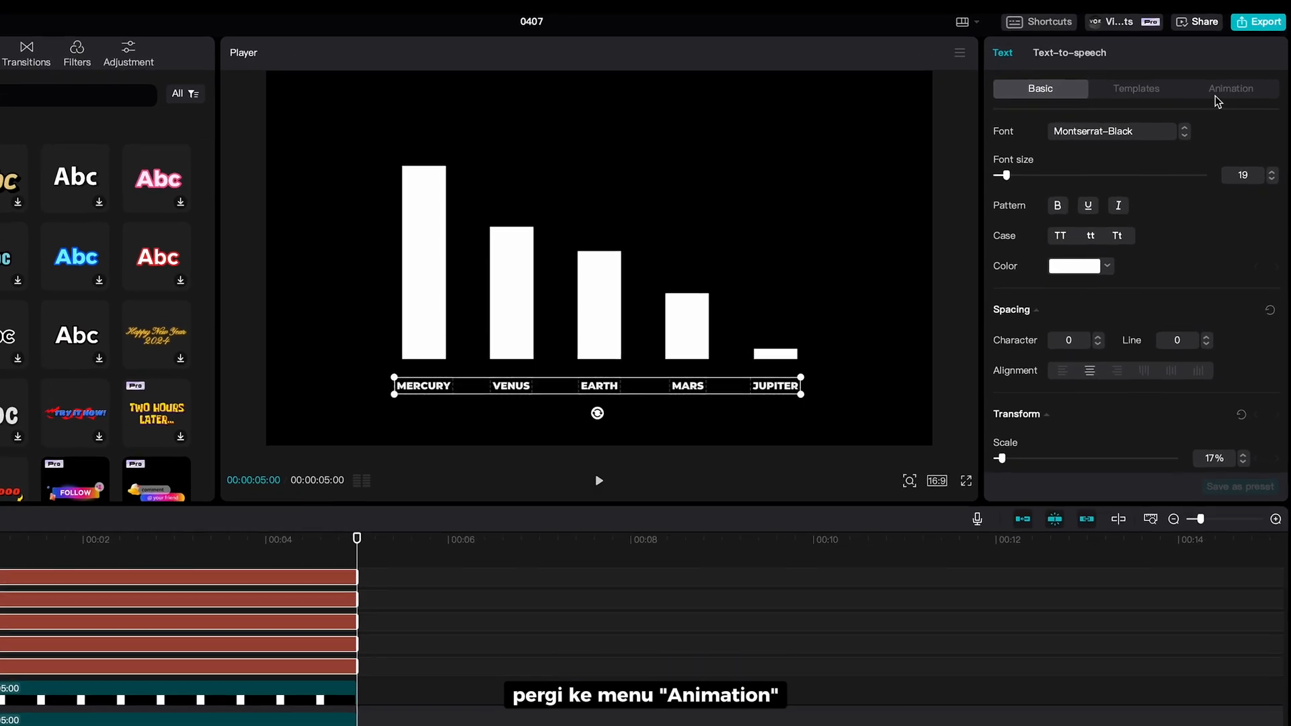
Step: Give the planet labels a Bounce Left entrance with duration lengthened to about 1.5s
left_click(1231, 88)
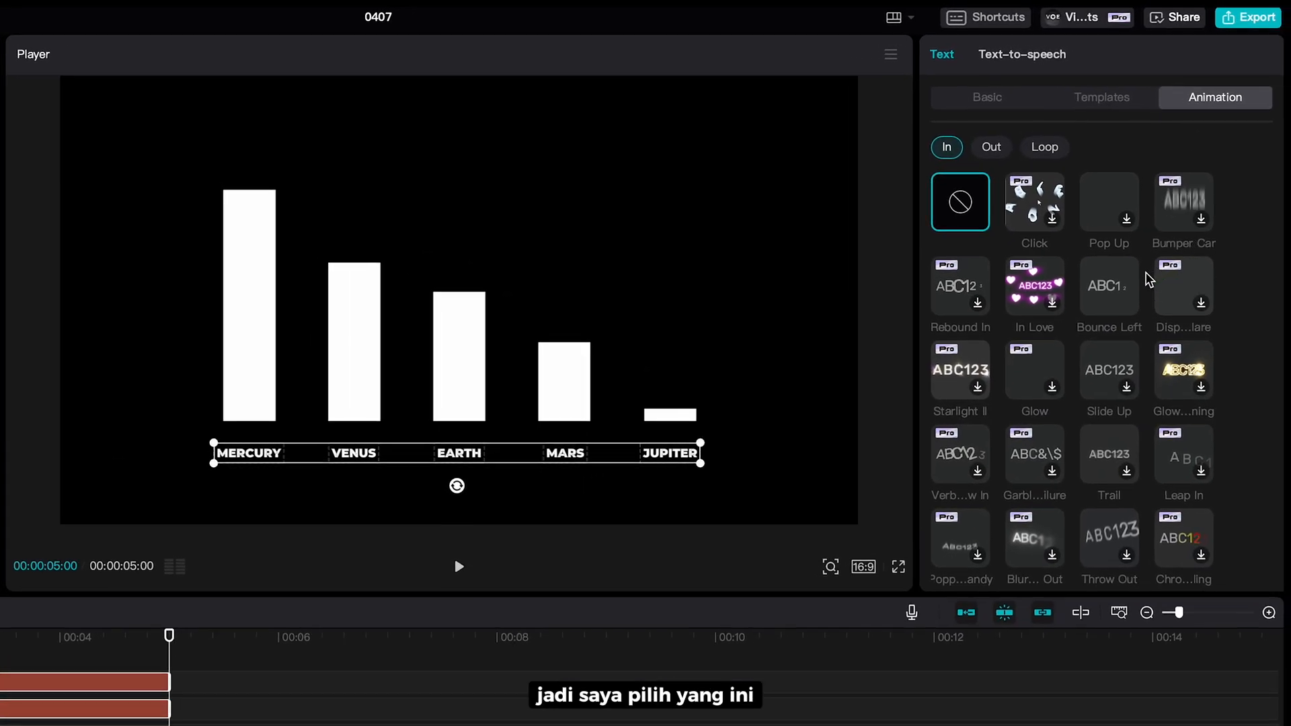
left_click(1109, 286)
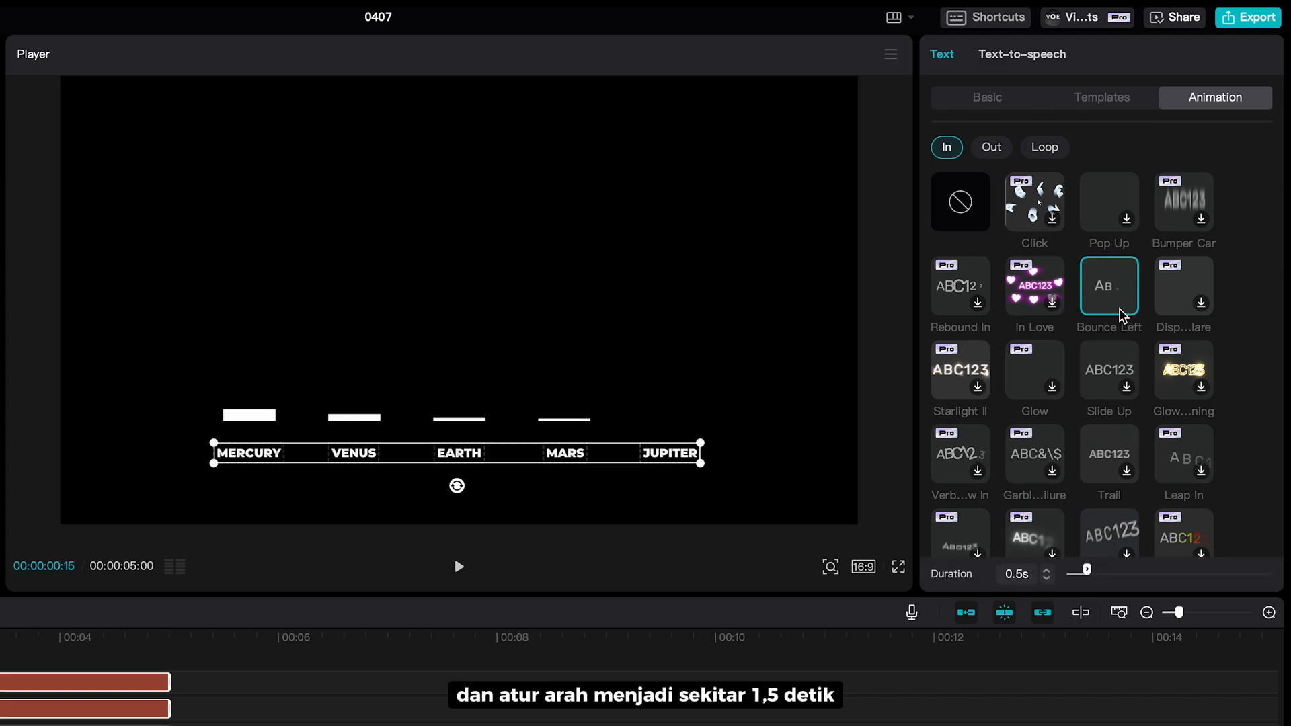
left_click_drag(1075, 571, 1129, 573)
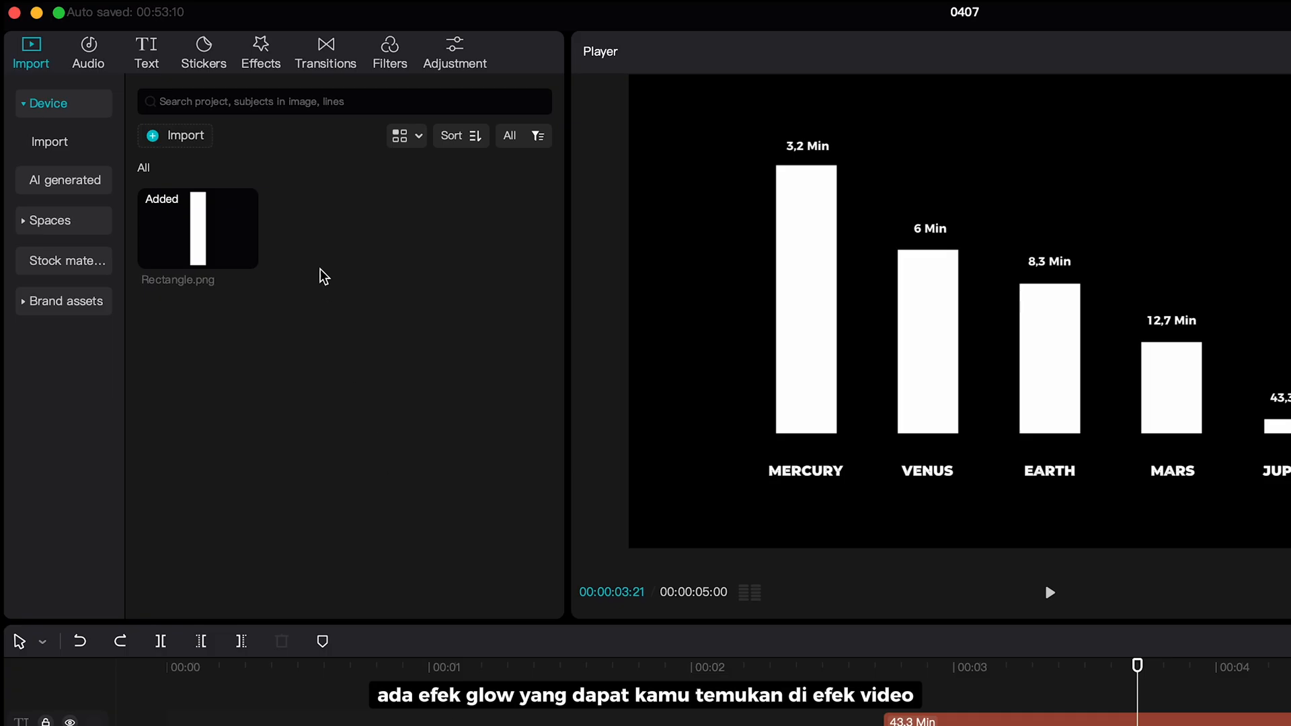
Step: Apply a glow effect to the chart bars and lower its strength for a softer look
left_click(260, 51)
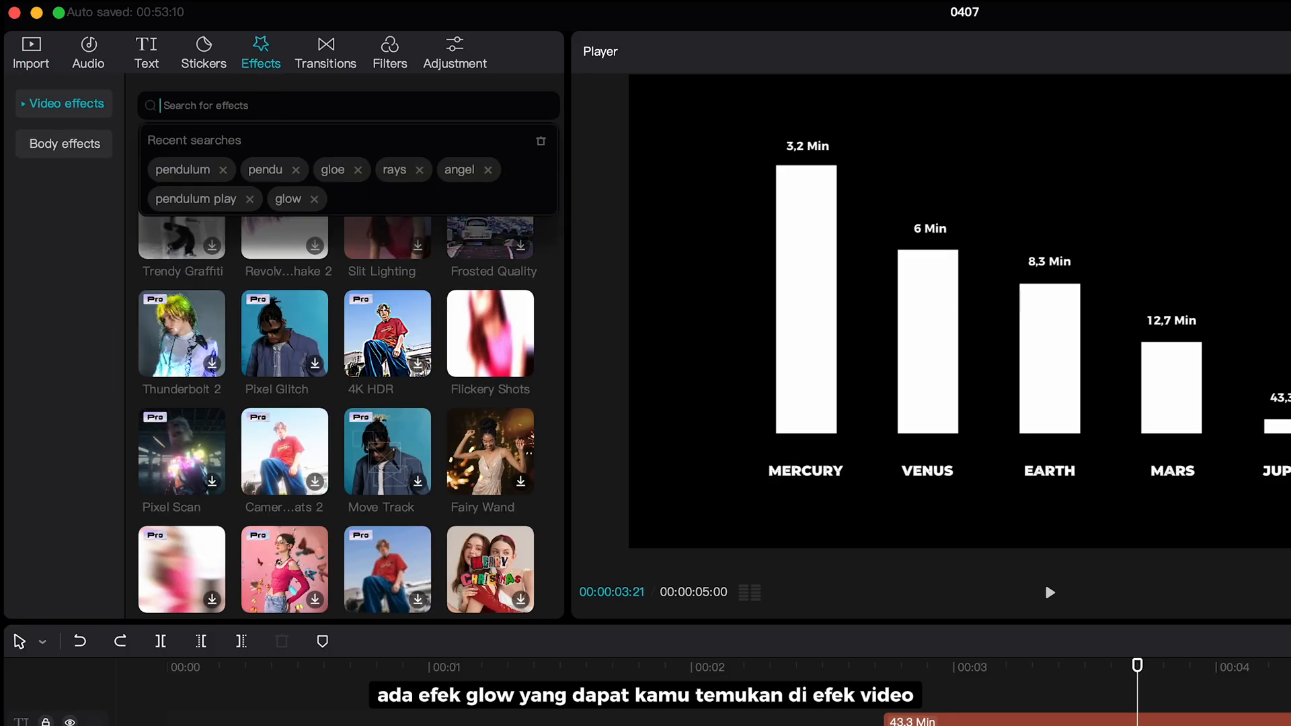
type("glow")
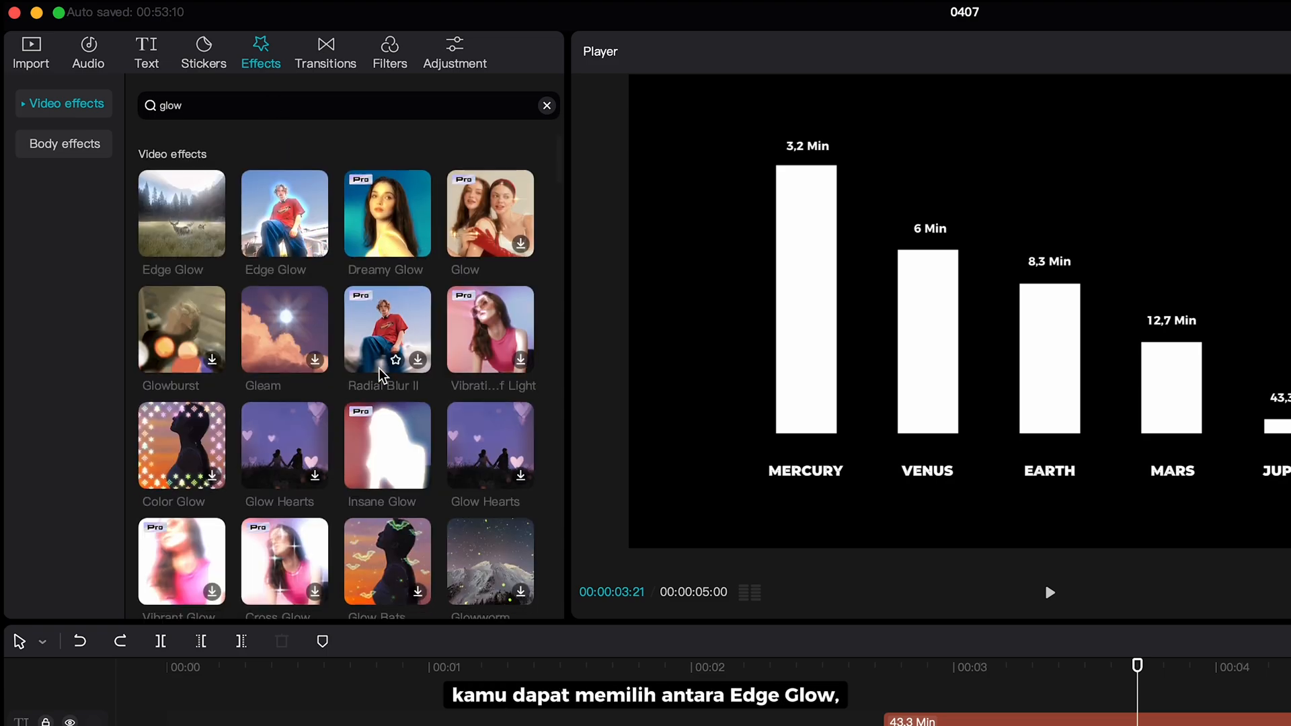
scroll("down", 3)
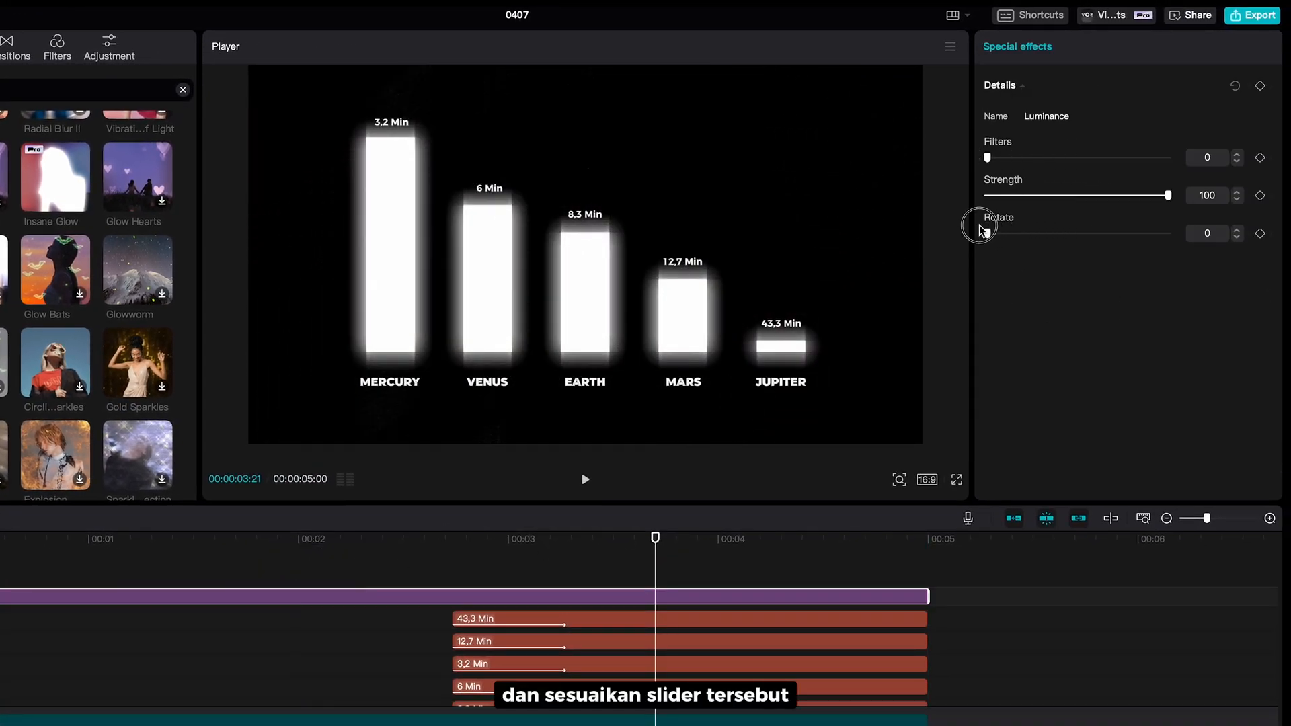
left_click_drag(1167, 195, 1091, 195)
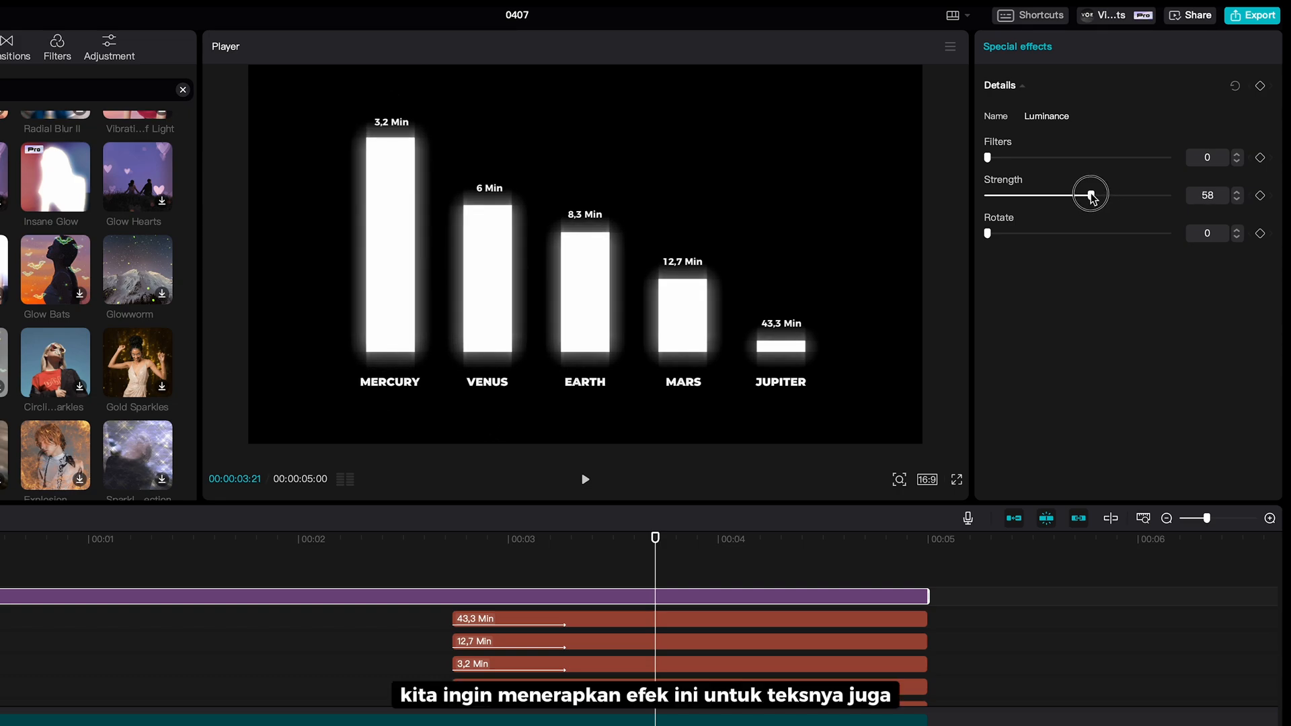
Step: Select all the text clips and merge them into one compound clip
left_click_drag(1091, 193, 1069, 194)
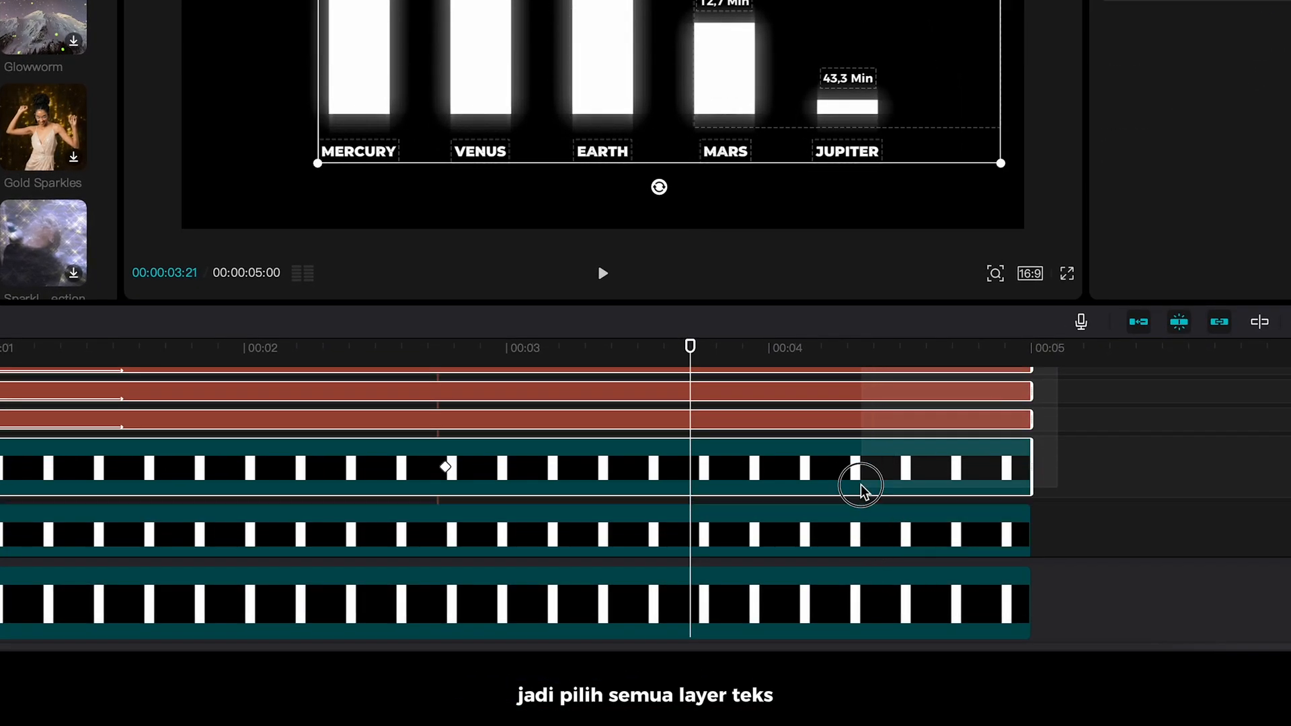
right_click(861, 484)
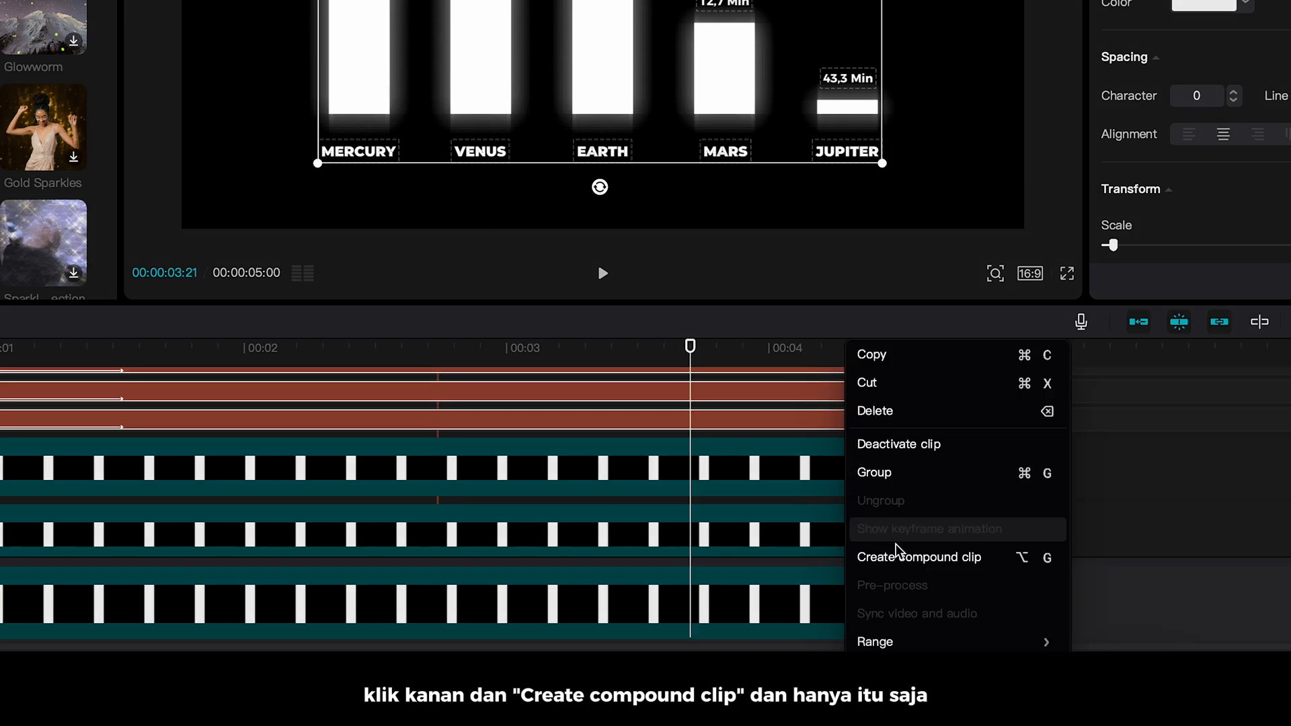
left_click(918, 557)
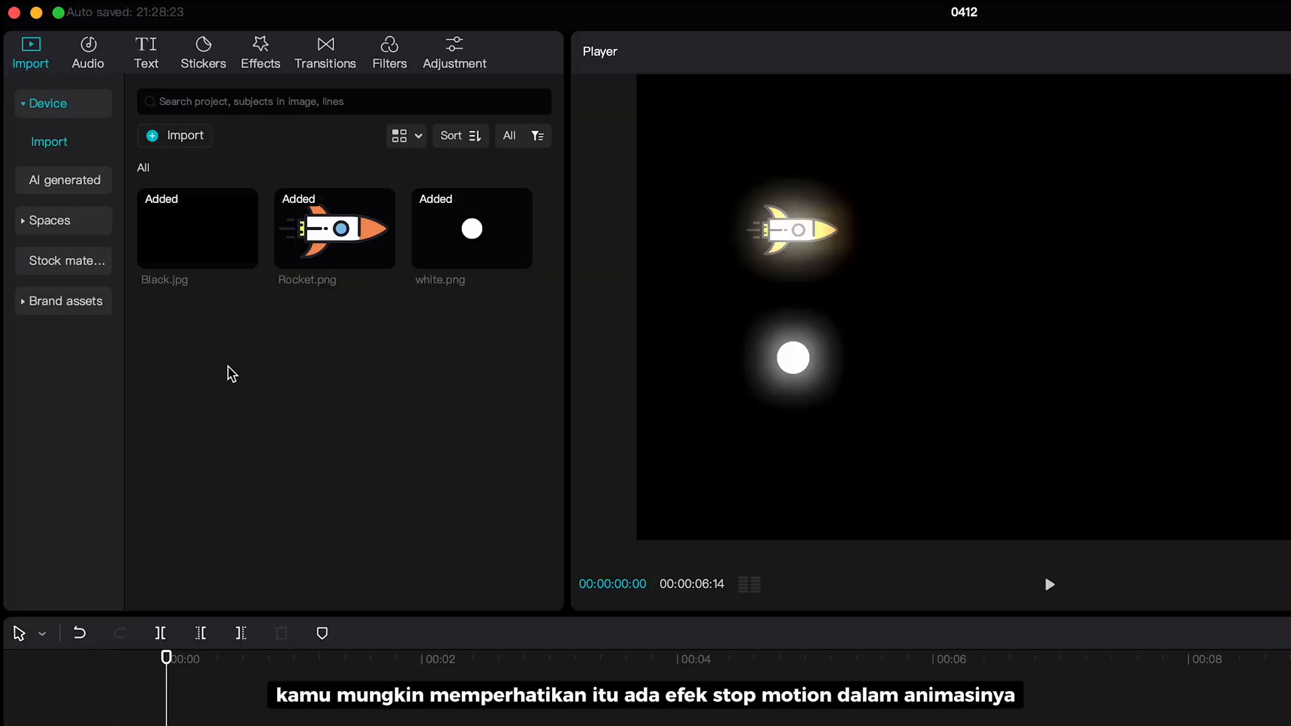
Step: Add the Play Pendulum effect over the orange circle with strength 24 and sharpen 0
left_click(259, 51)
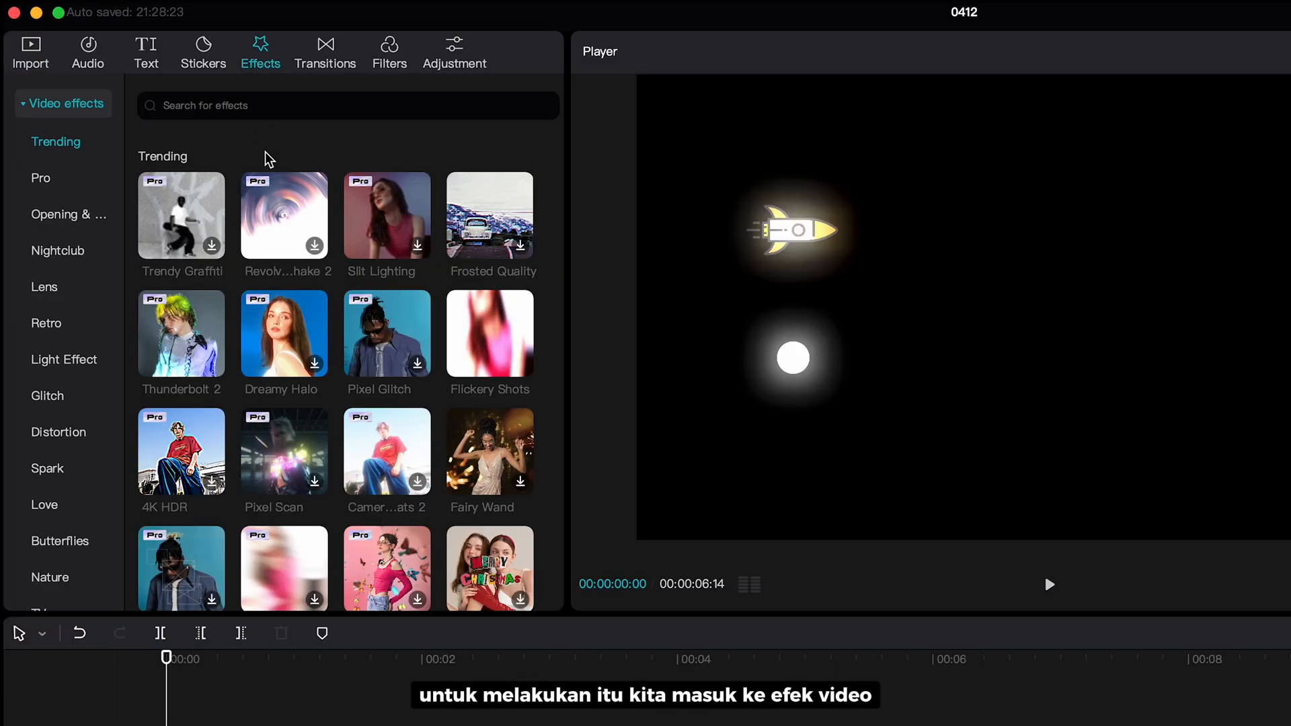
scroll("down", 3)
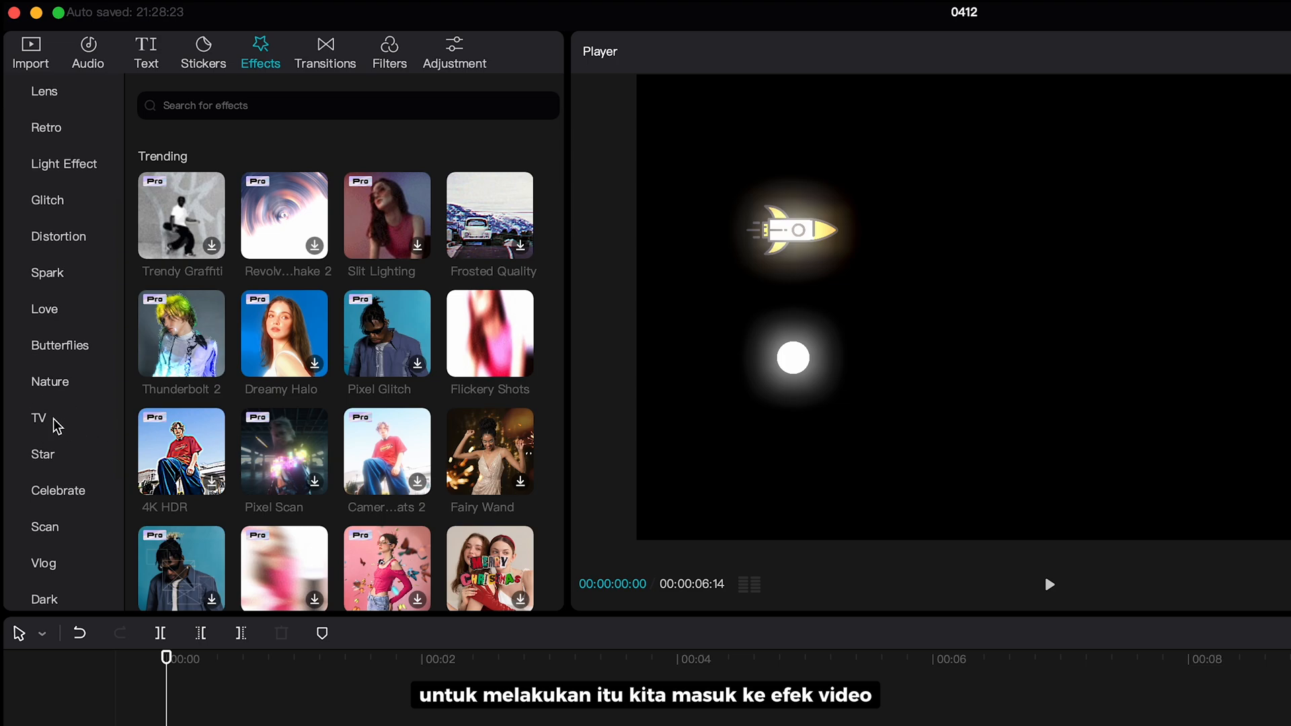
left_click(38, 418)
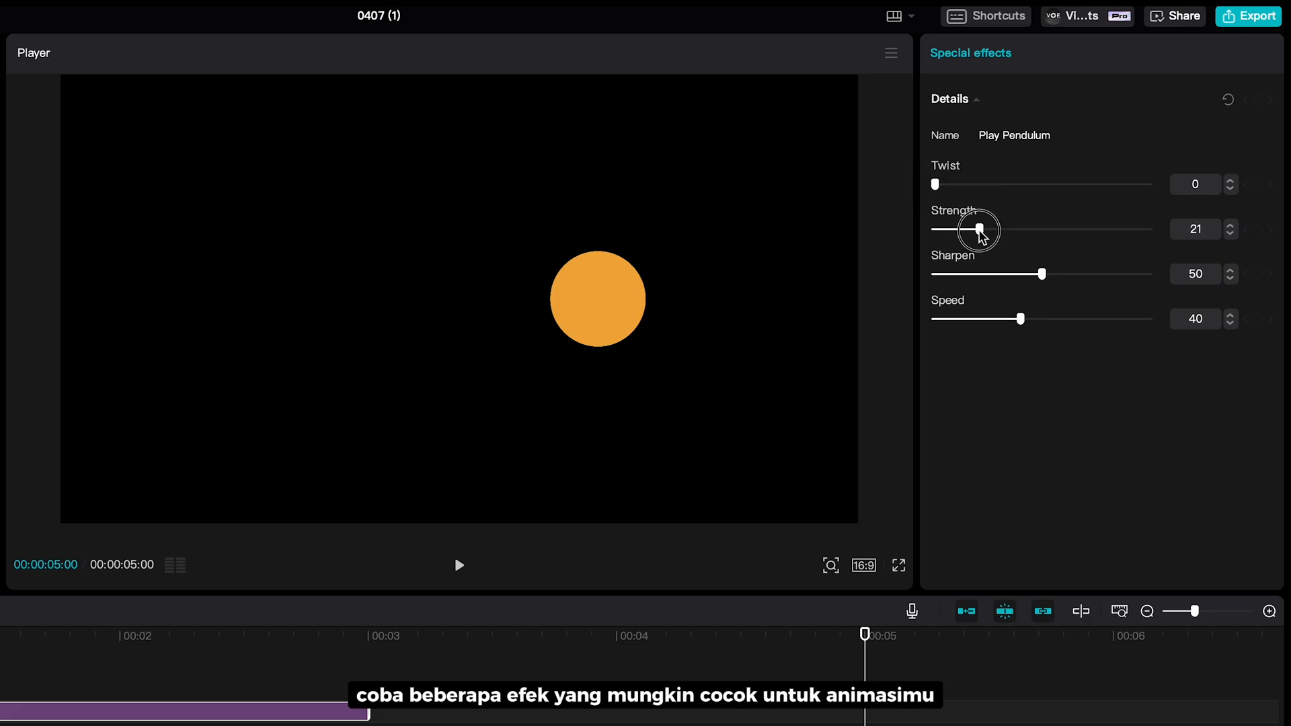
left_click_drag(979, 229, 988, 228)
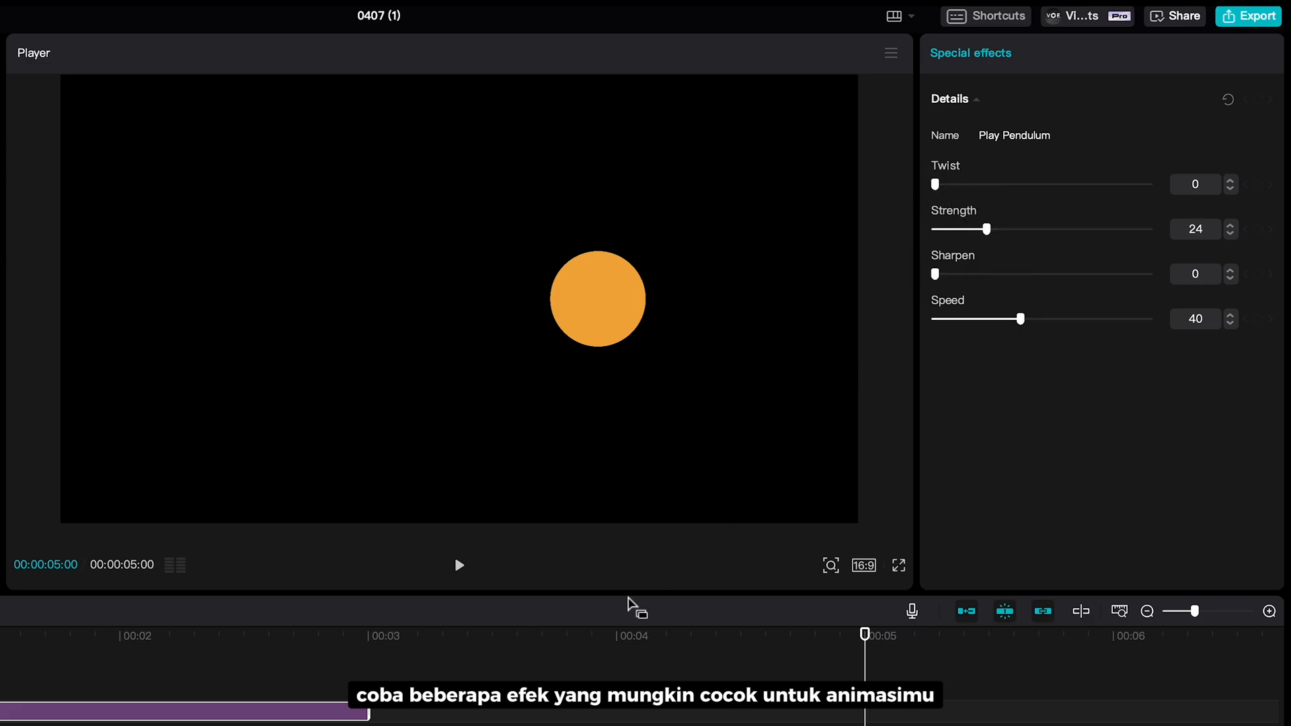
left_click(459, 566)
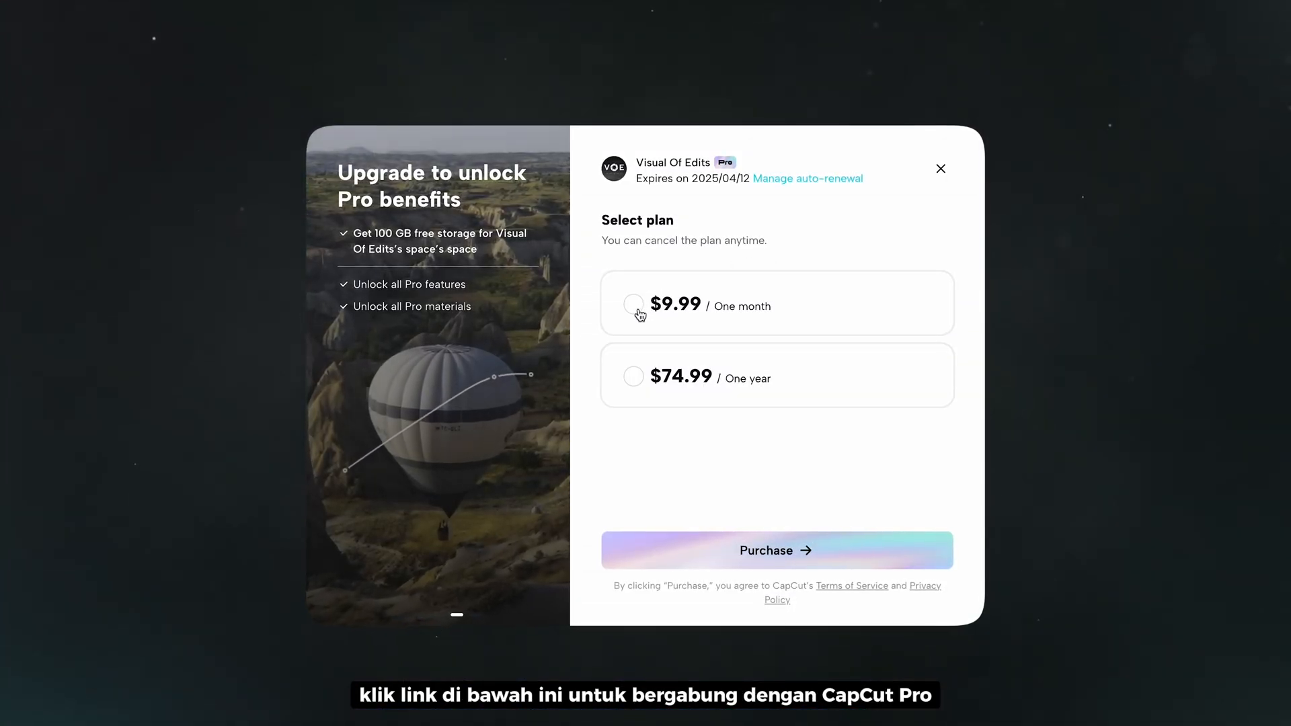
Step: Choose the $9.99 one-month plan in the Pro upgrade offer
left_click(634, 377)
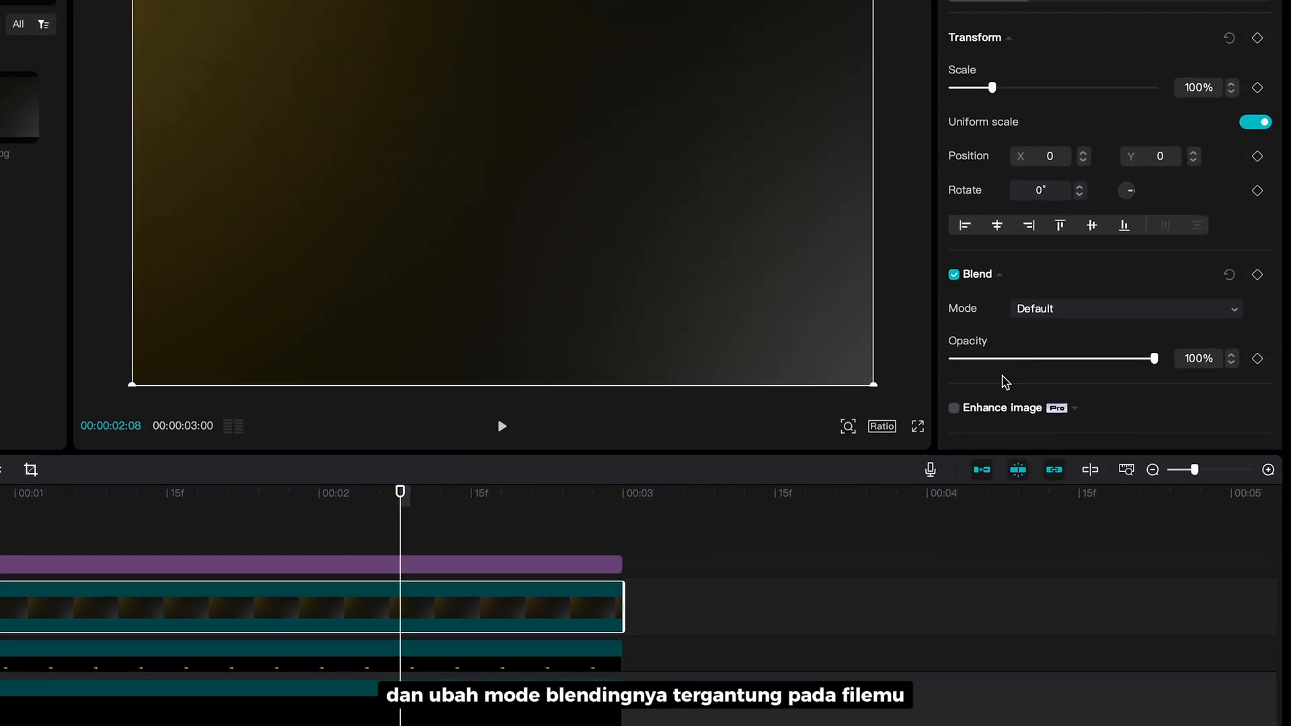
Step: Set the Gradient YW overlay's blend mode to Screen so the title shows through
left_click(1125, 308)
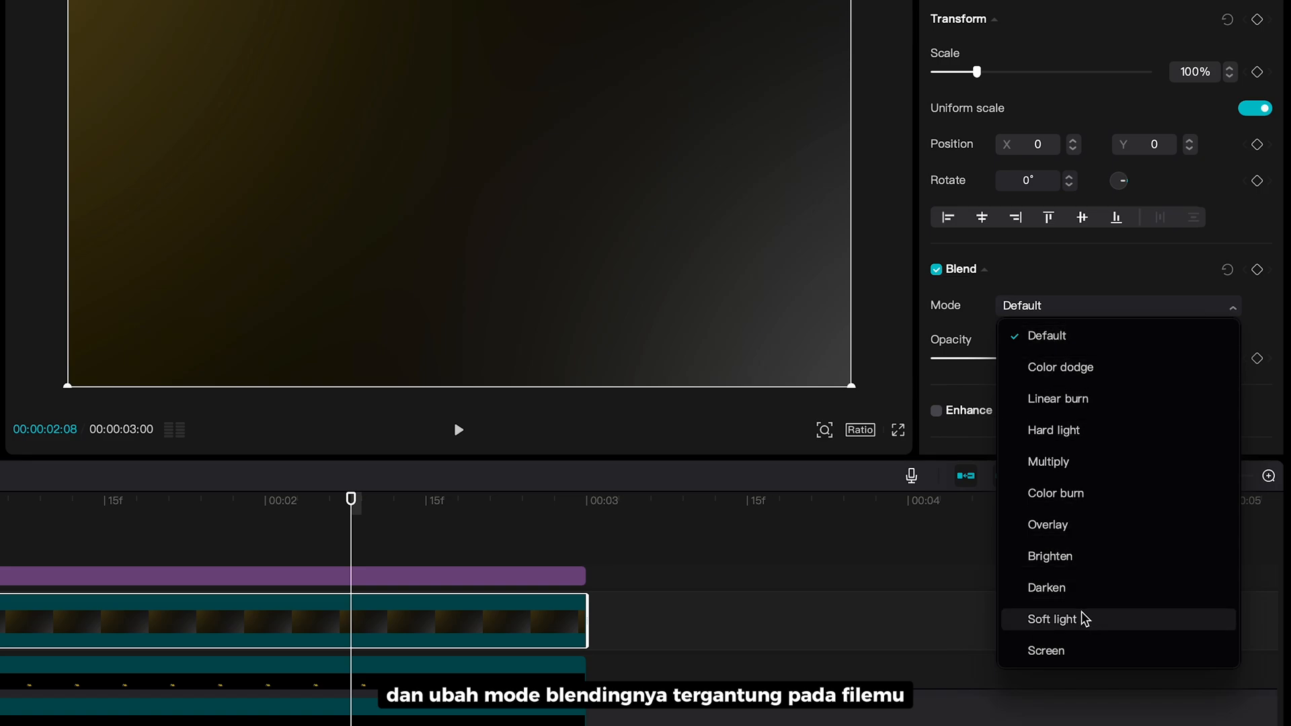
left_click(1047, 651)
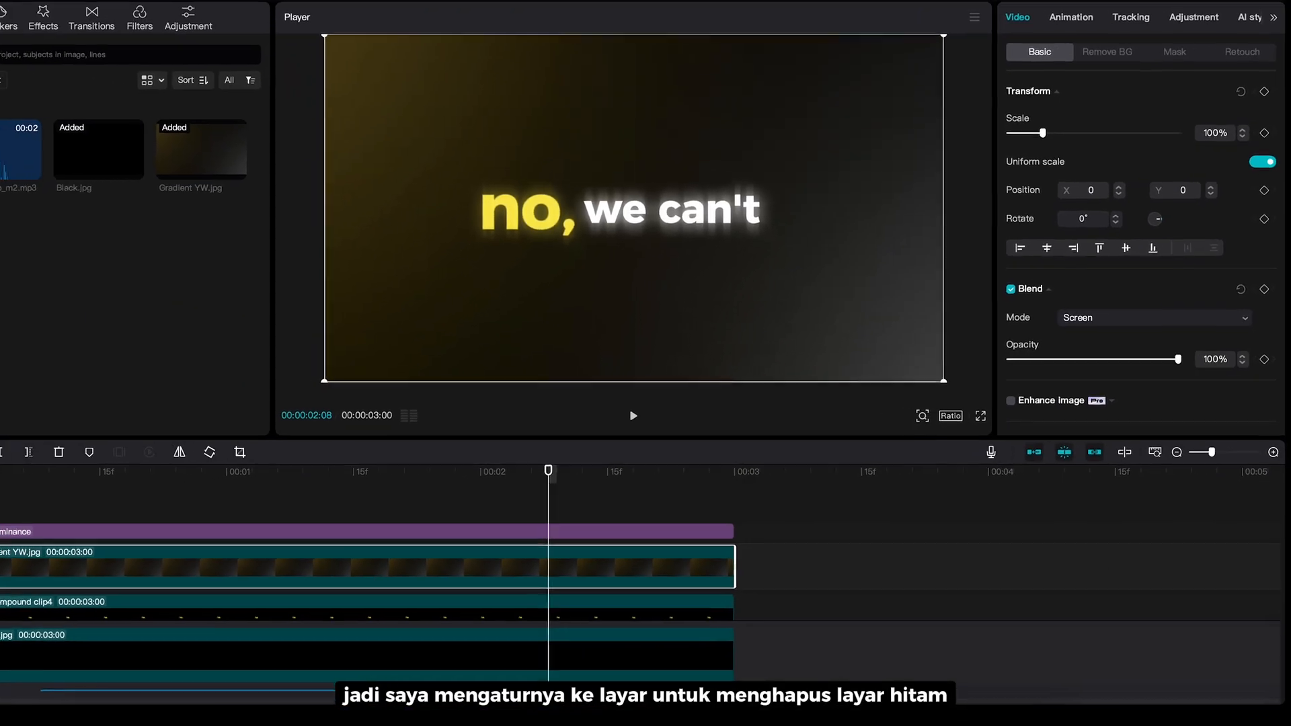